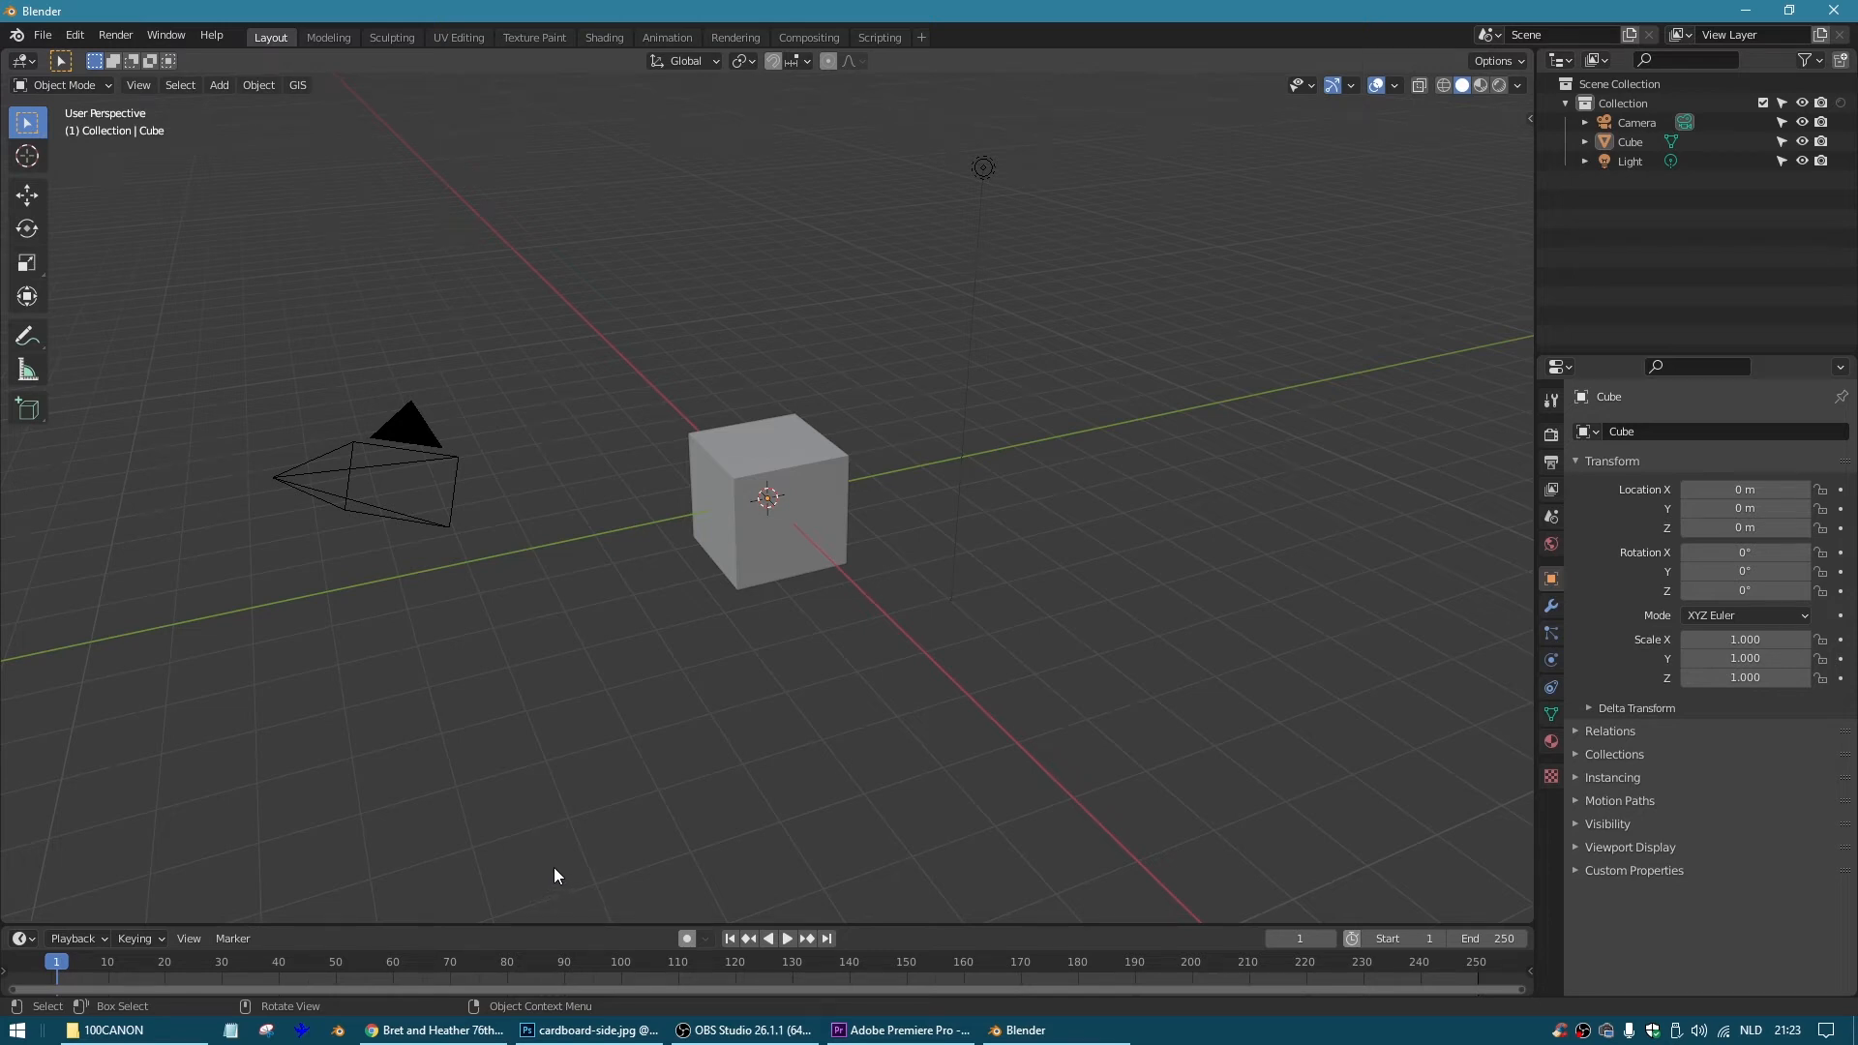
pyautogui.moveTo(708, 534)
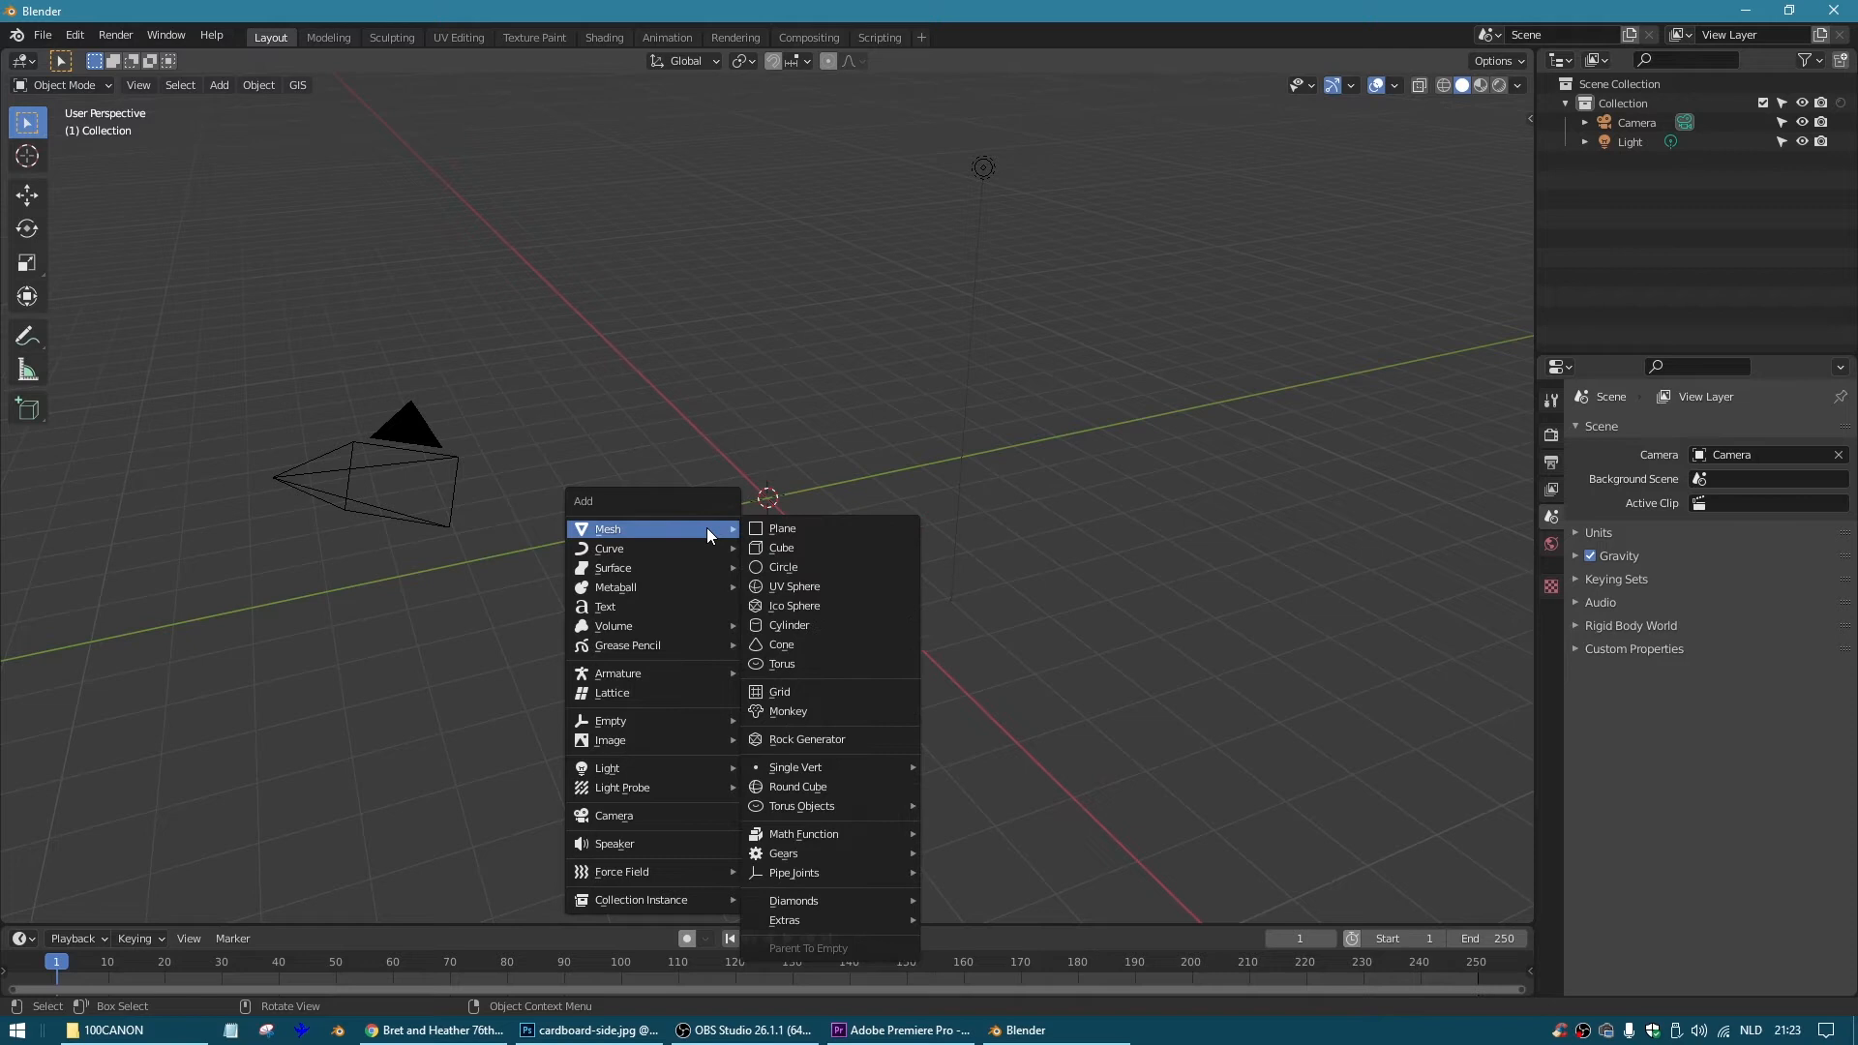
pyautogui.moveTo(731, 536)
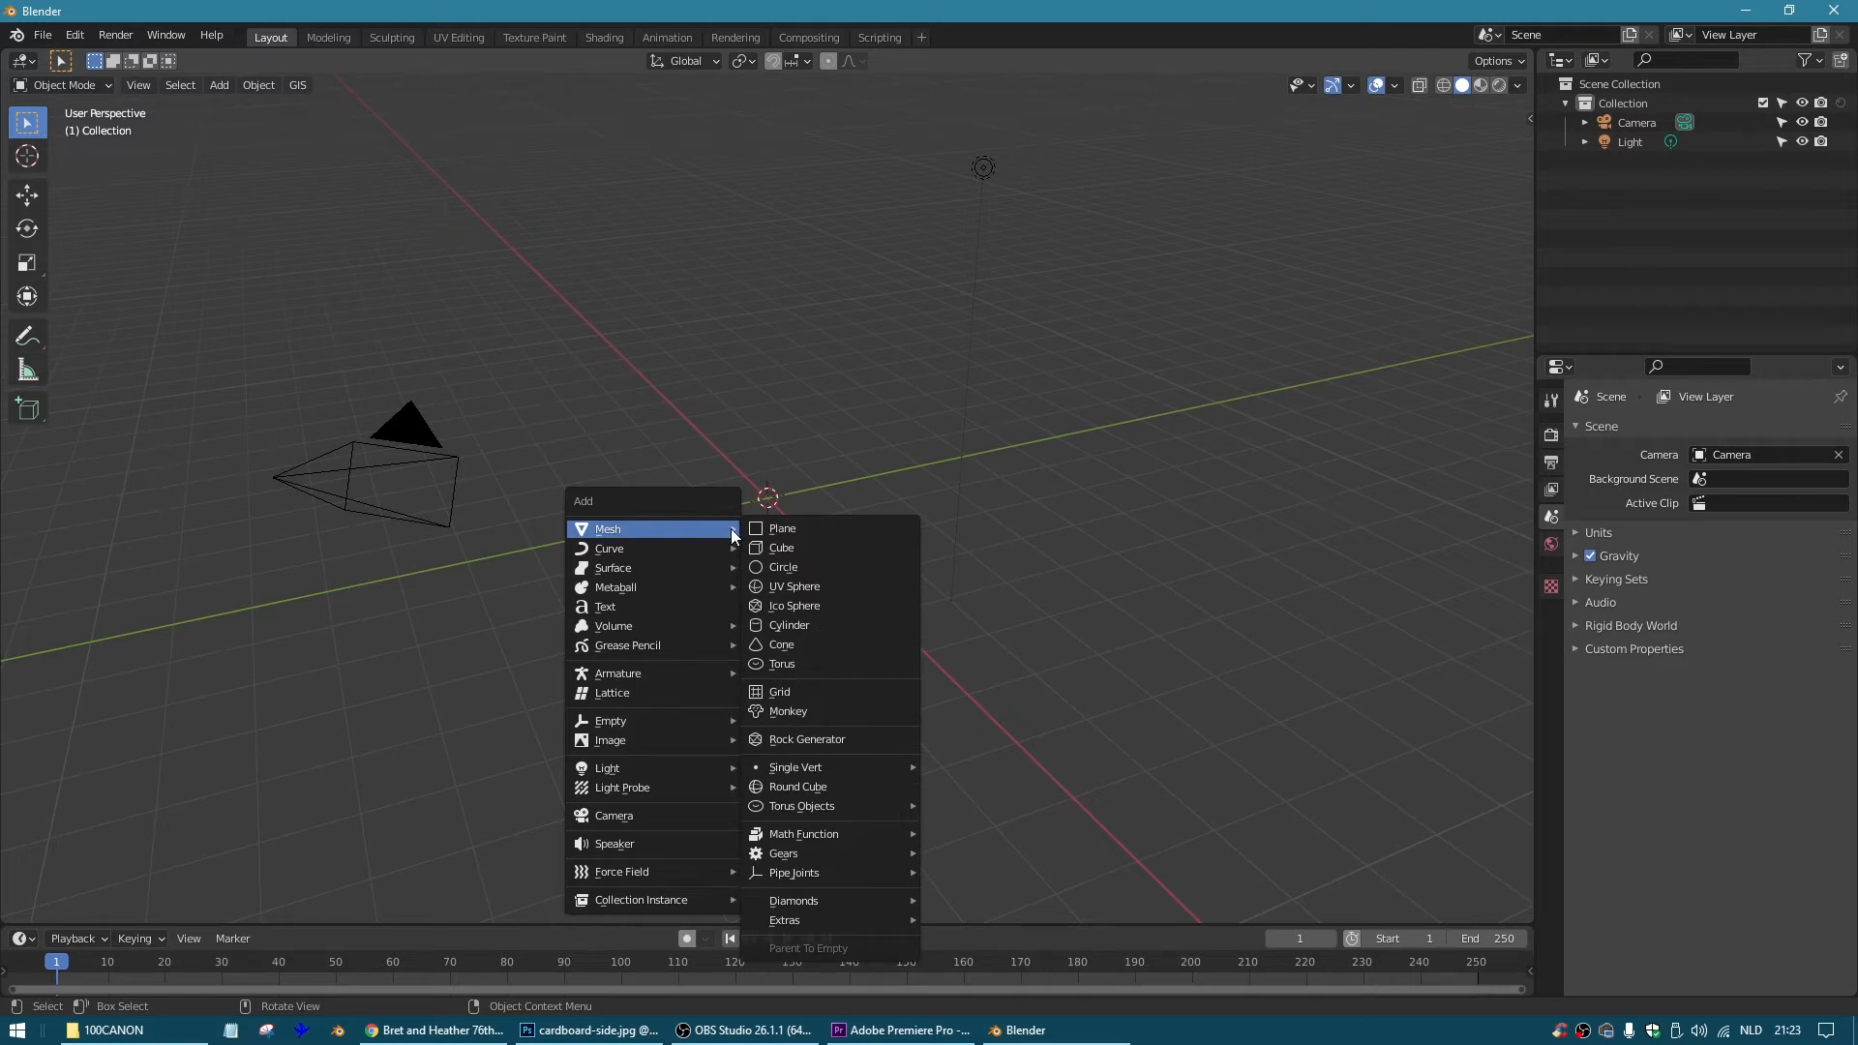
pyautogui.moveTo(780, 526)
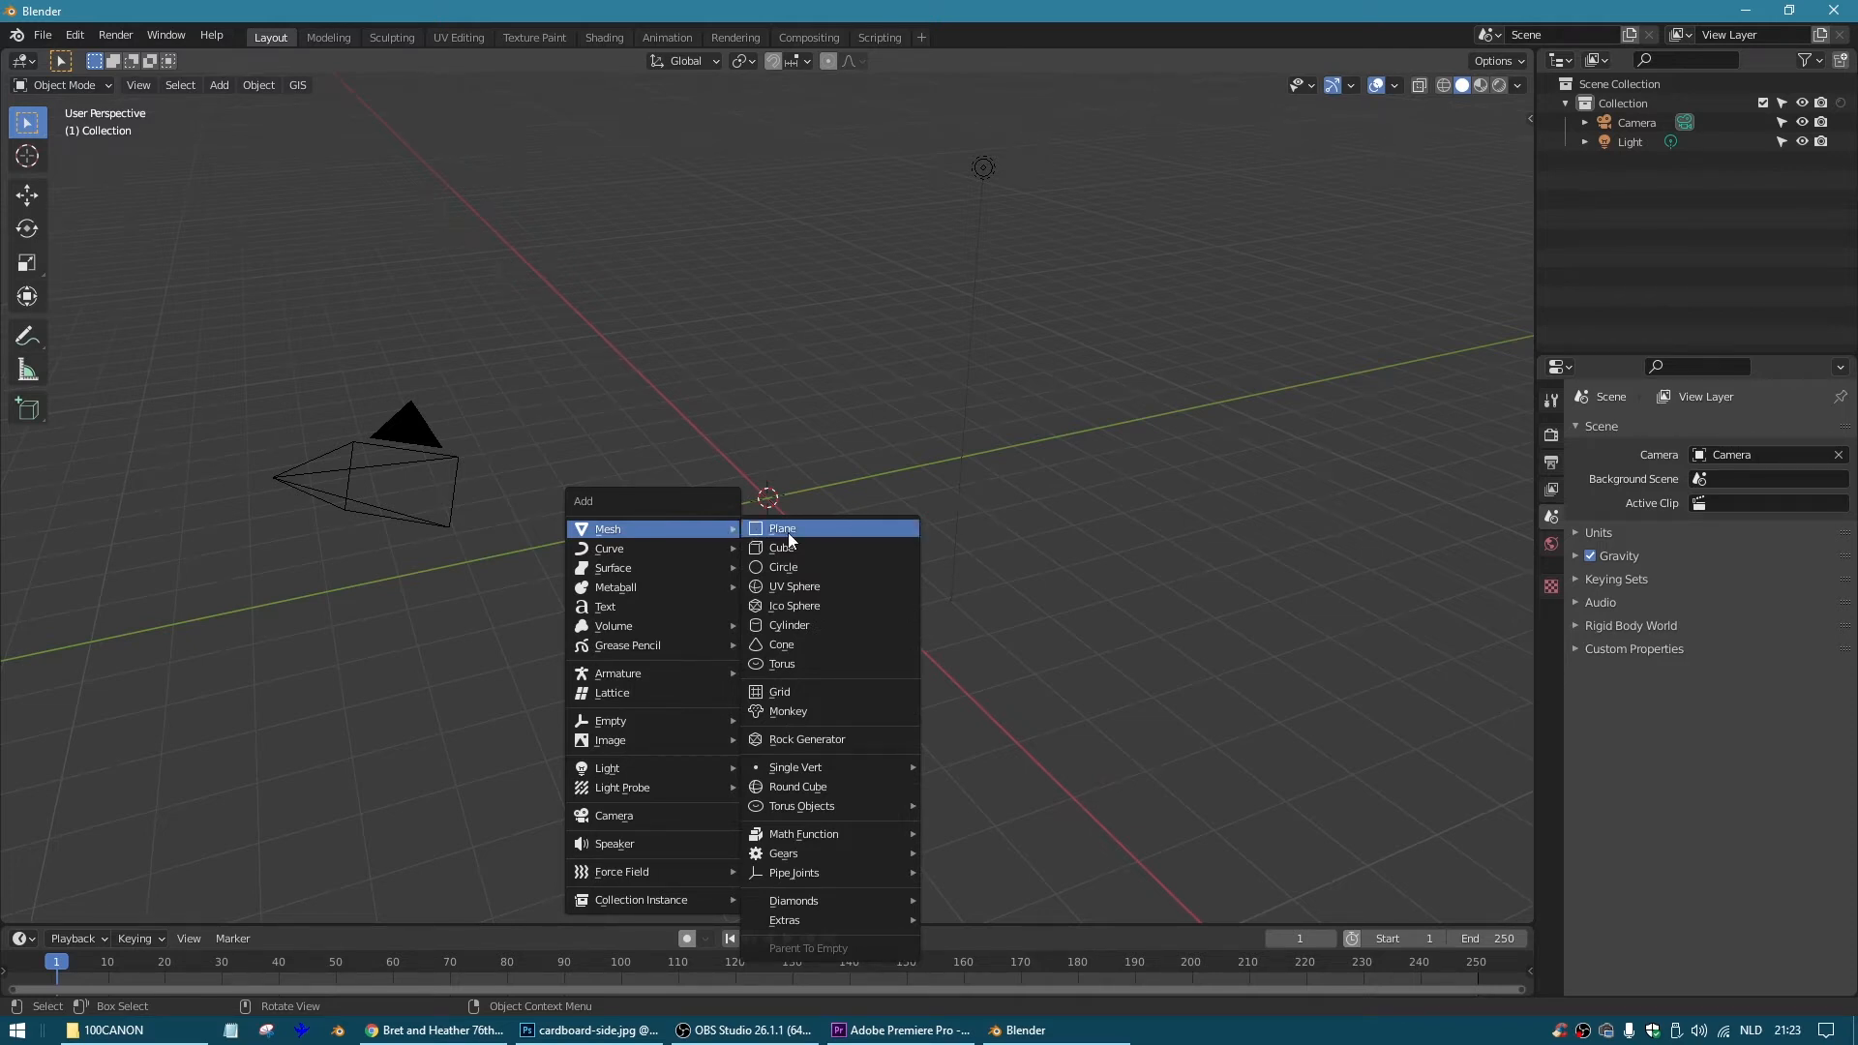
# Add a flat plane mesh at the scene origin in place of the cube.
pyautogui.click(780, 527)
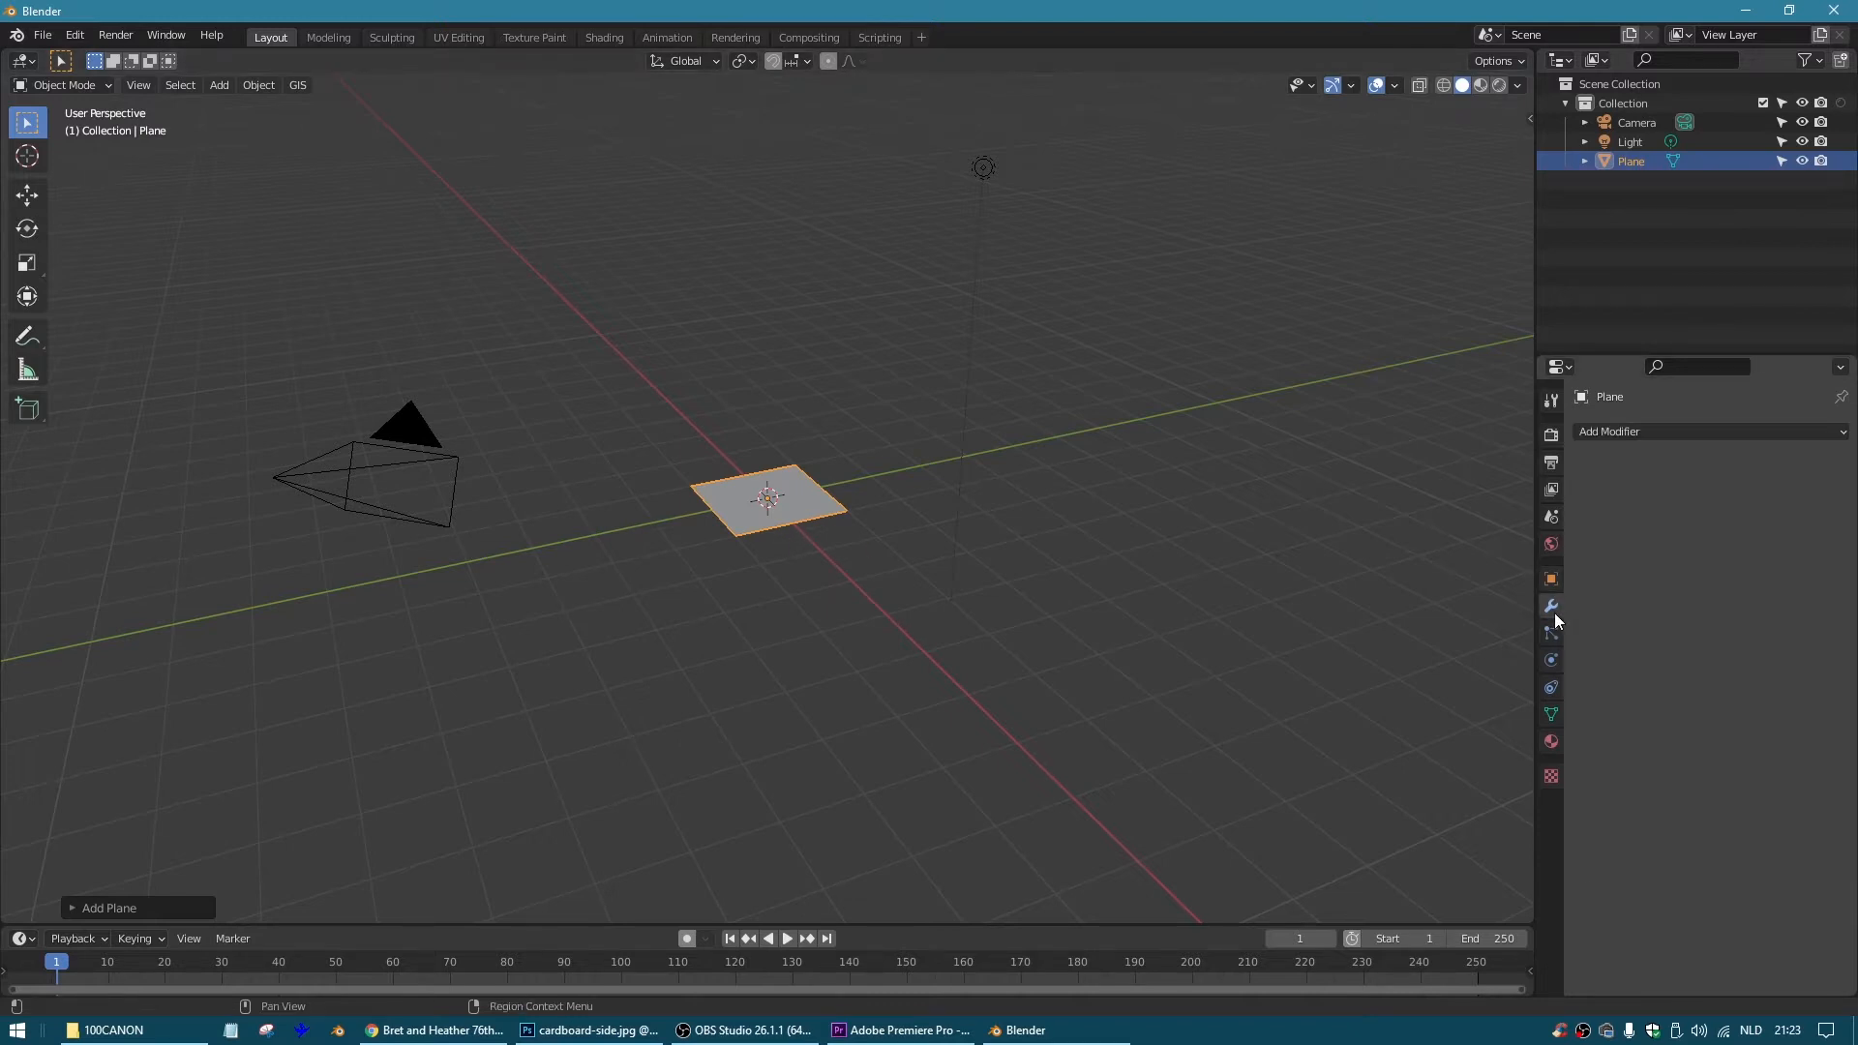
# Add a Solidify modifier so the plane becomes a thin slab.
pyautogui.click(1659, 432)
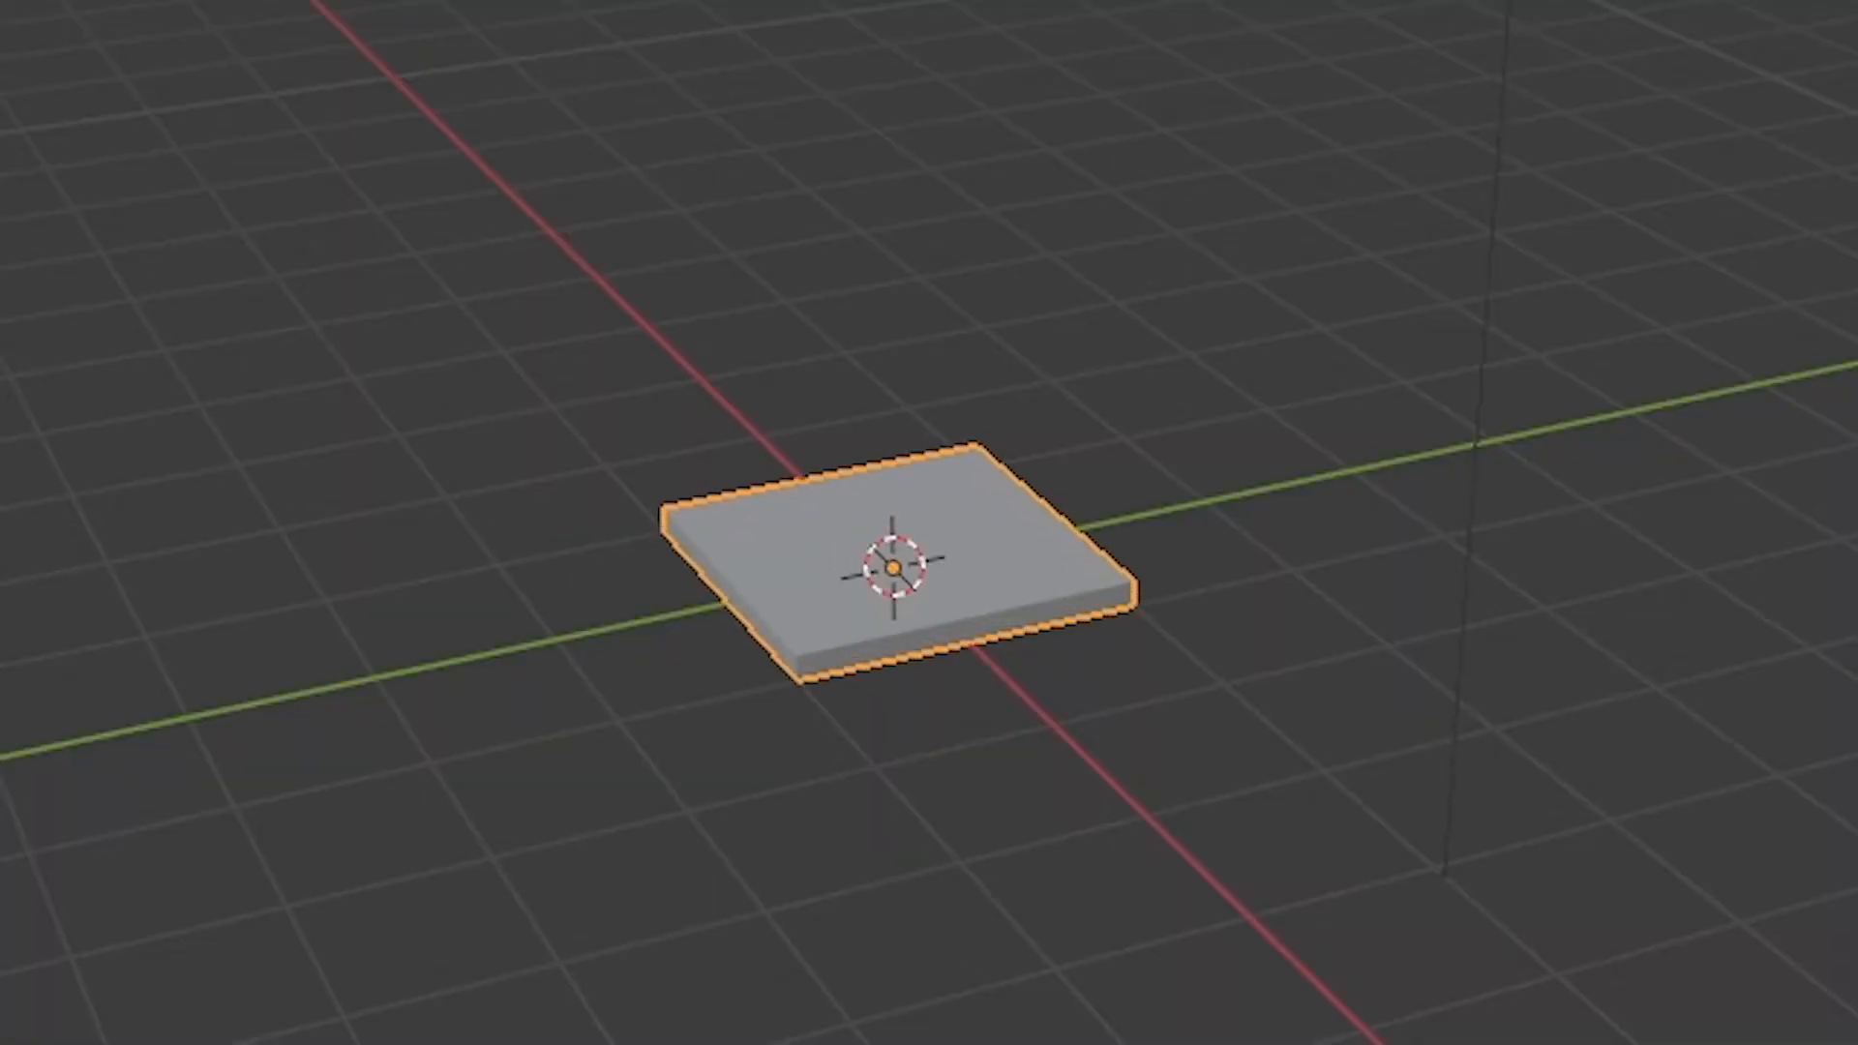
# In the Shading workspace, add an Image Texture node using cardboard-texture.jpg as Base Color.
pyautogui.click(604, 37)
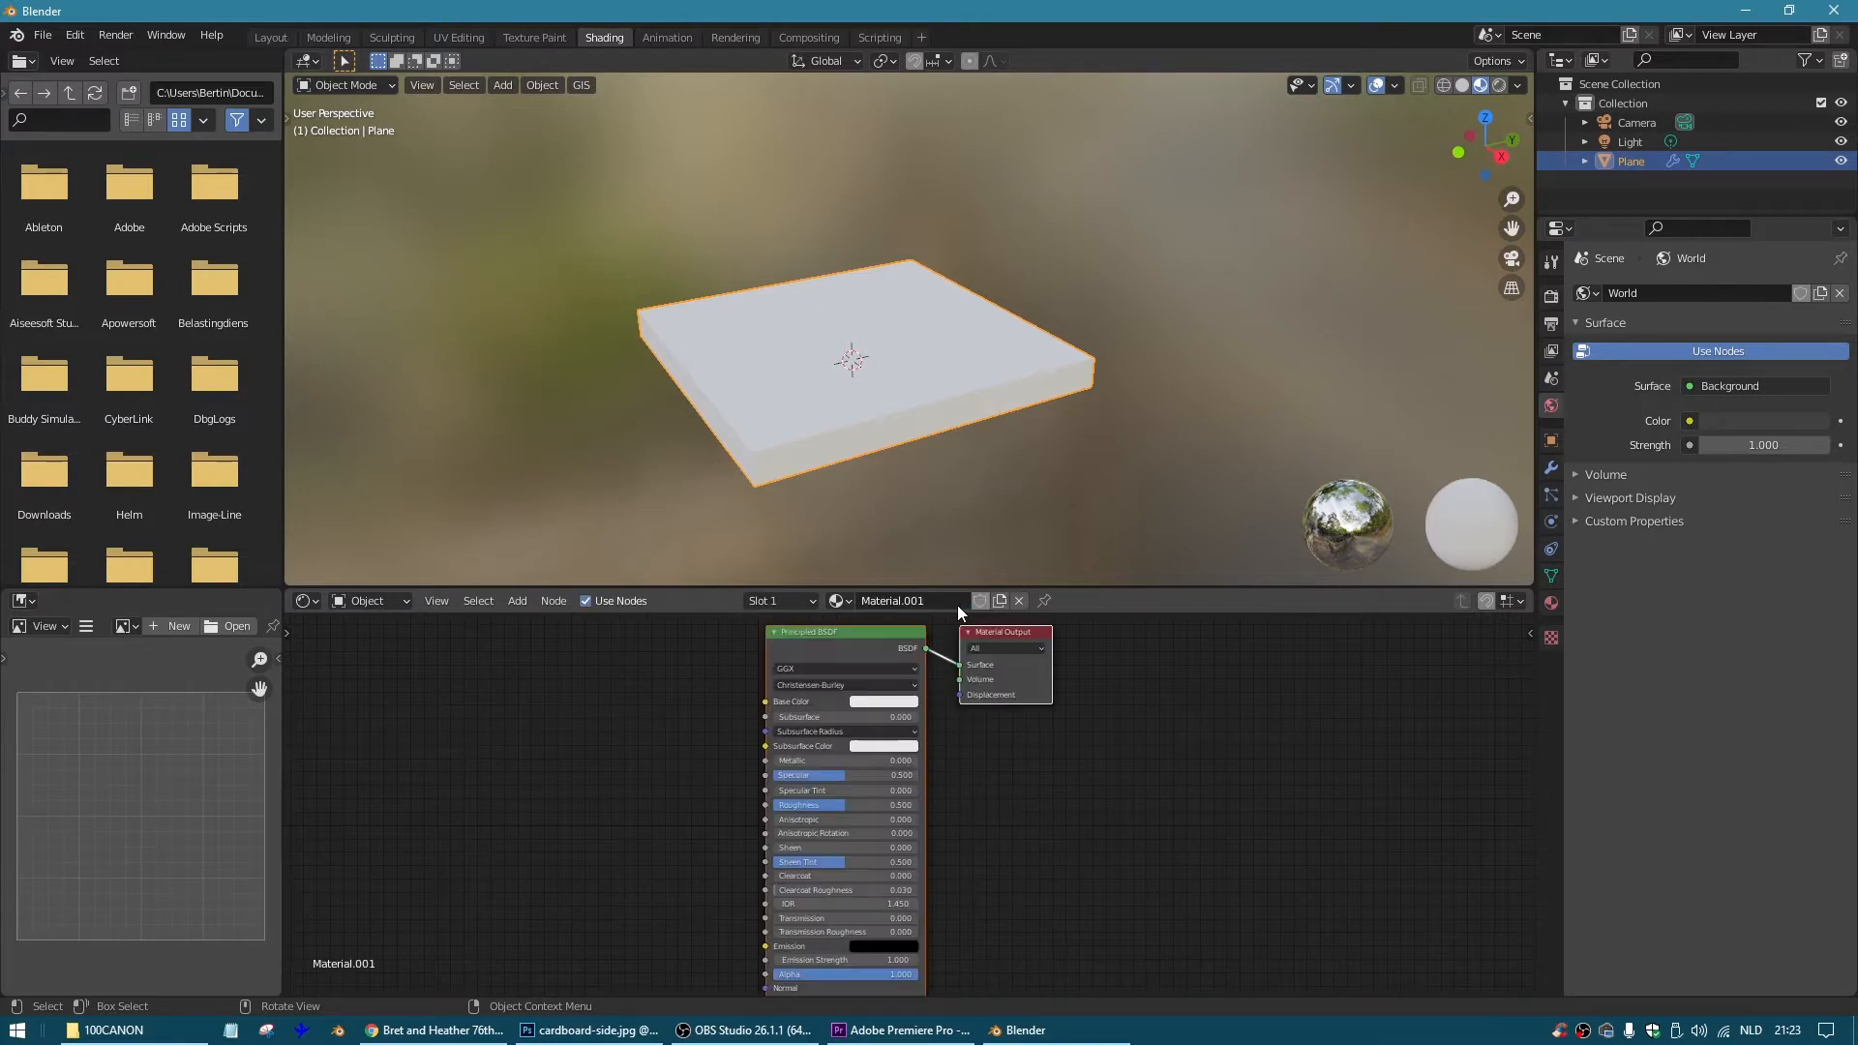
pyautogui.click(517, 600)
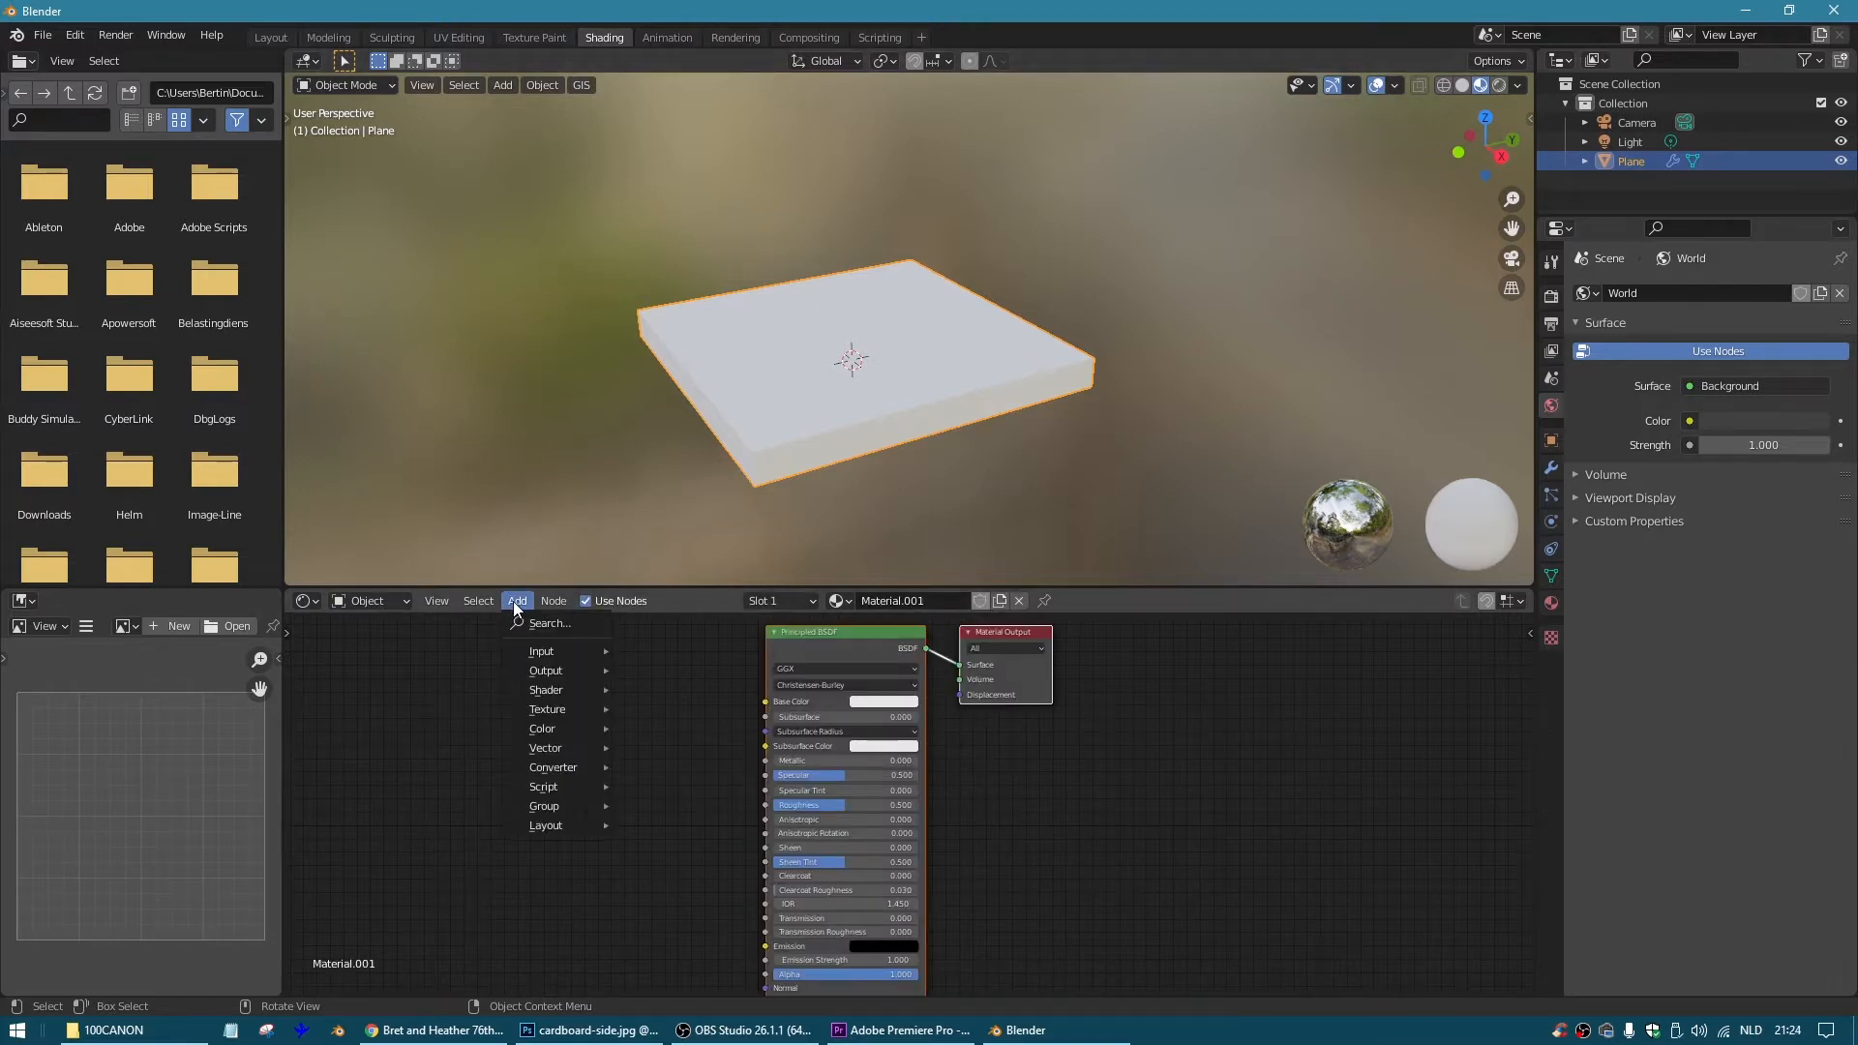
pyautogui.click(546, 689)
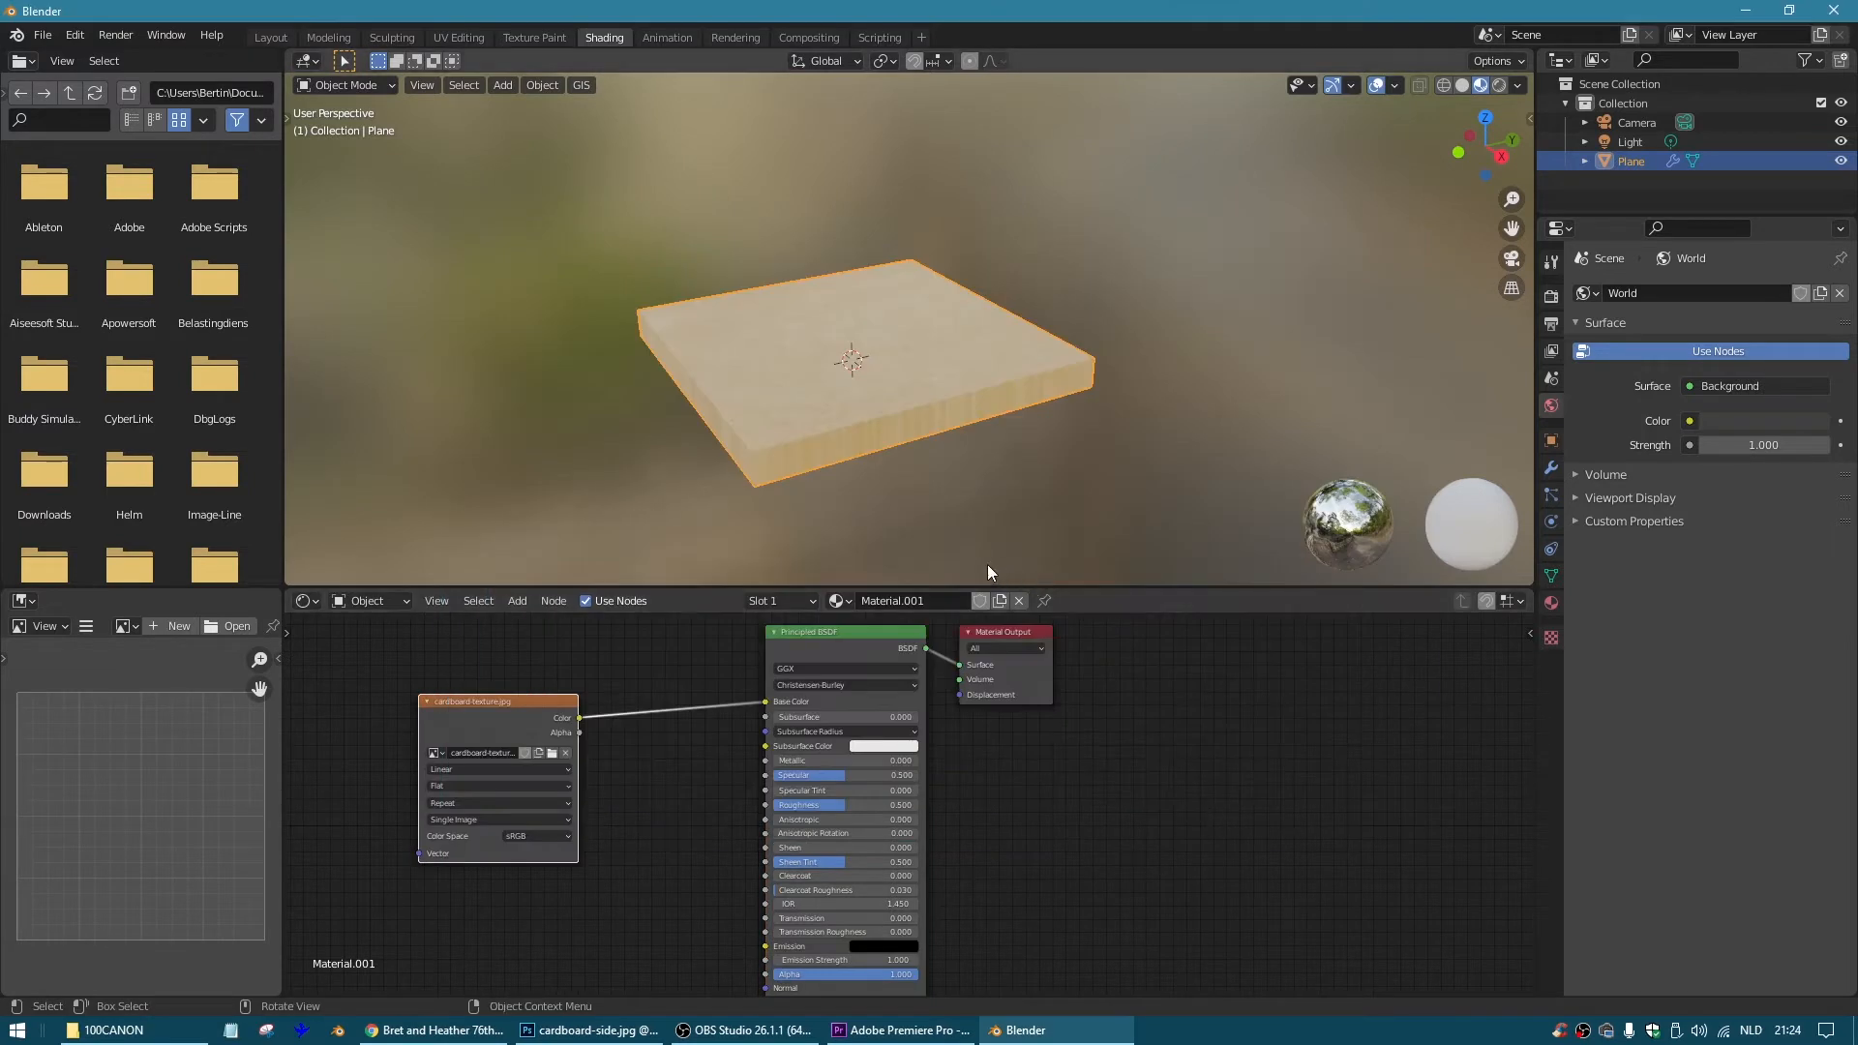
pyautogui.moveTo(931, 540)
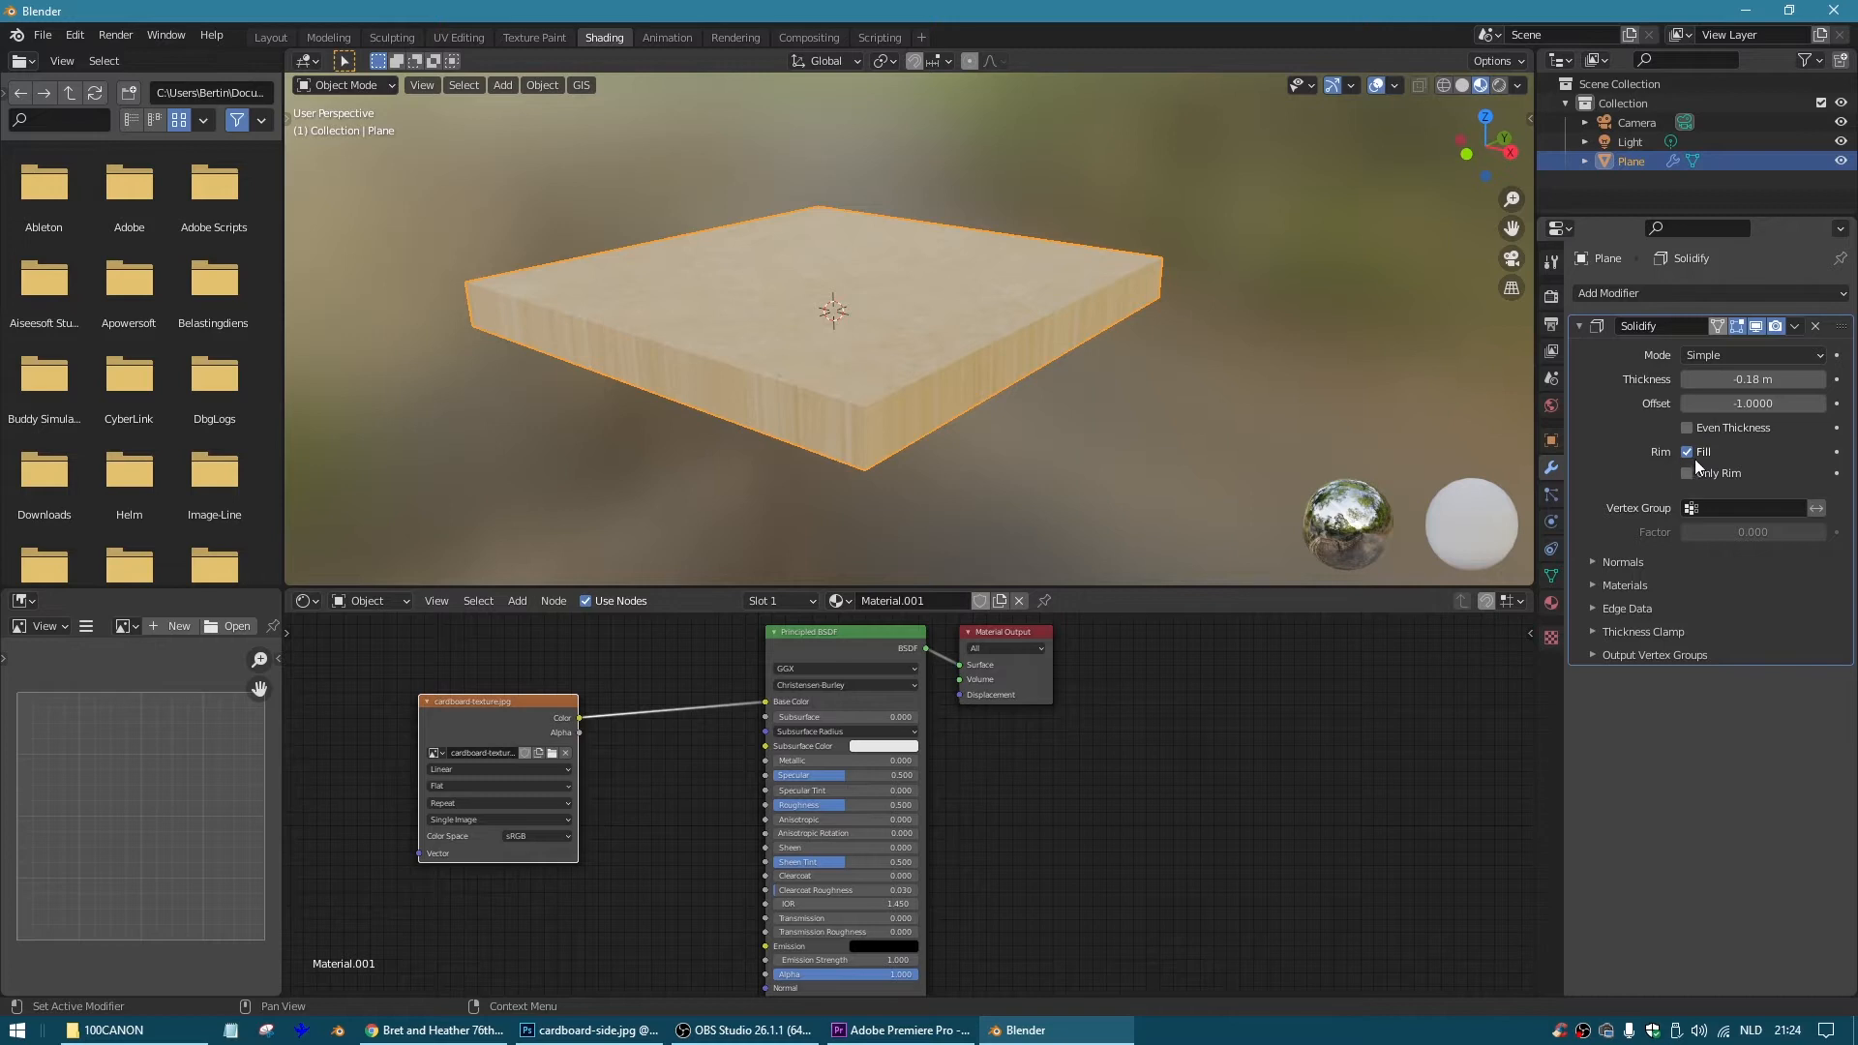
# Add a Texture Coordinate node beside the cardboard image in the slab's material.
pyautogui.moveTo(830, 319); pyautogui.dragTo(817, 325)
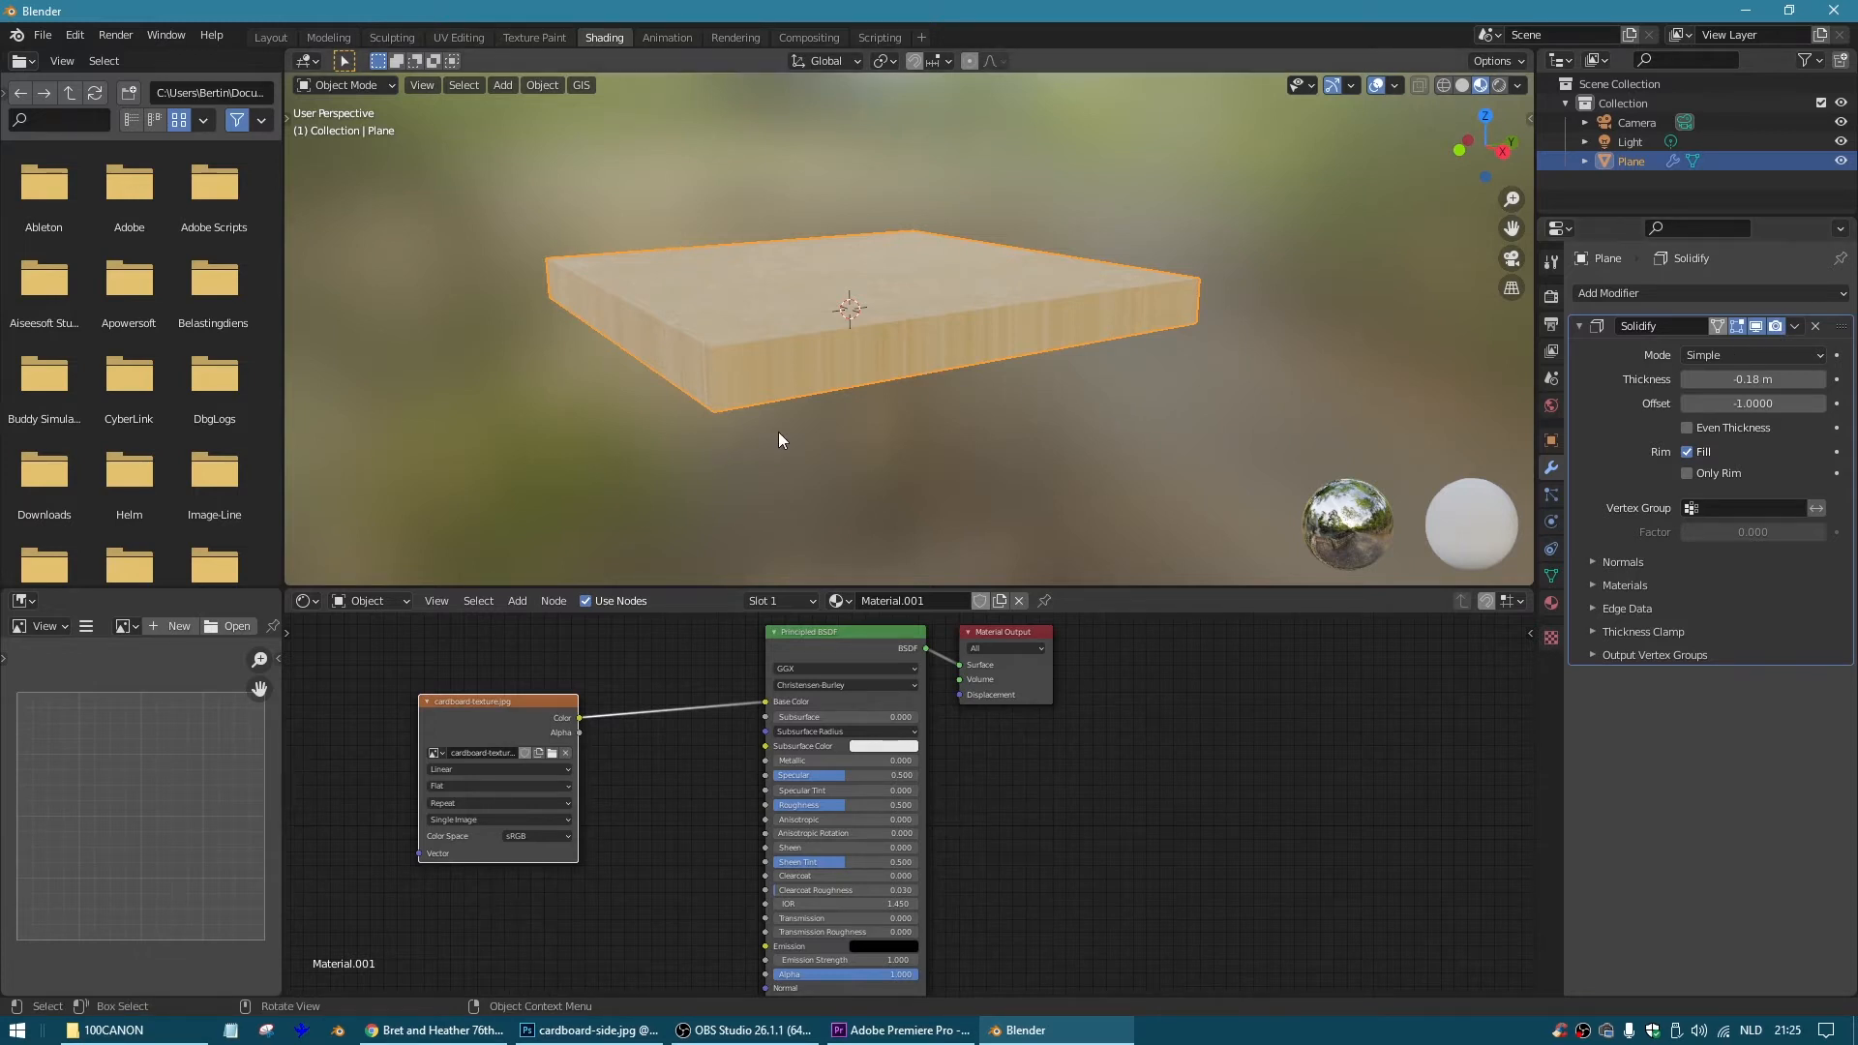
pyautogui.click(517, 600)
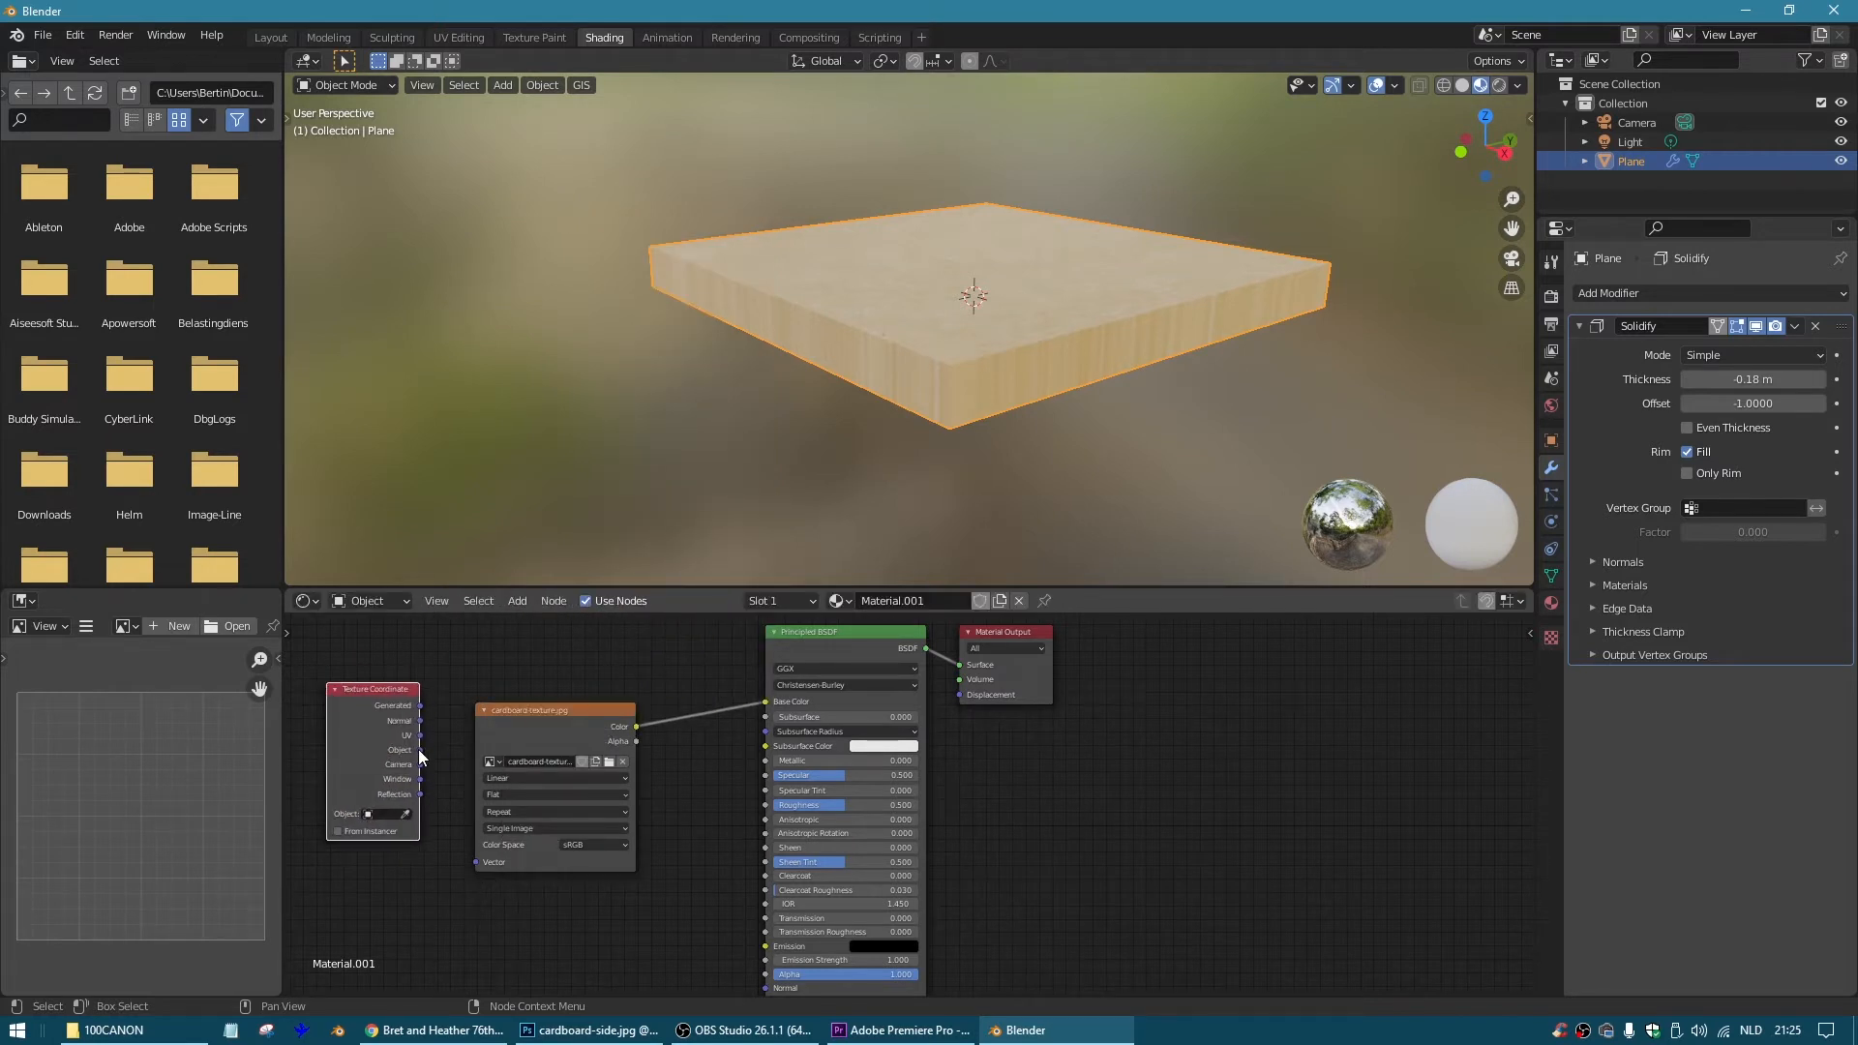
# Feed Object coordinates into the image Vector with Box projection and load bricks close up.jpg.
pyautogui.moveTo(422, 757); pyautogui.dragTo(482, 864)
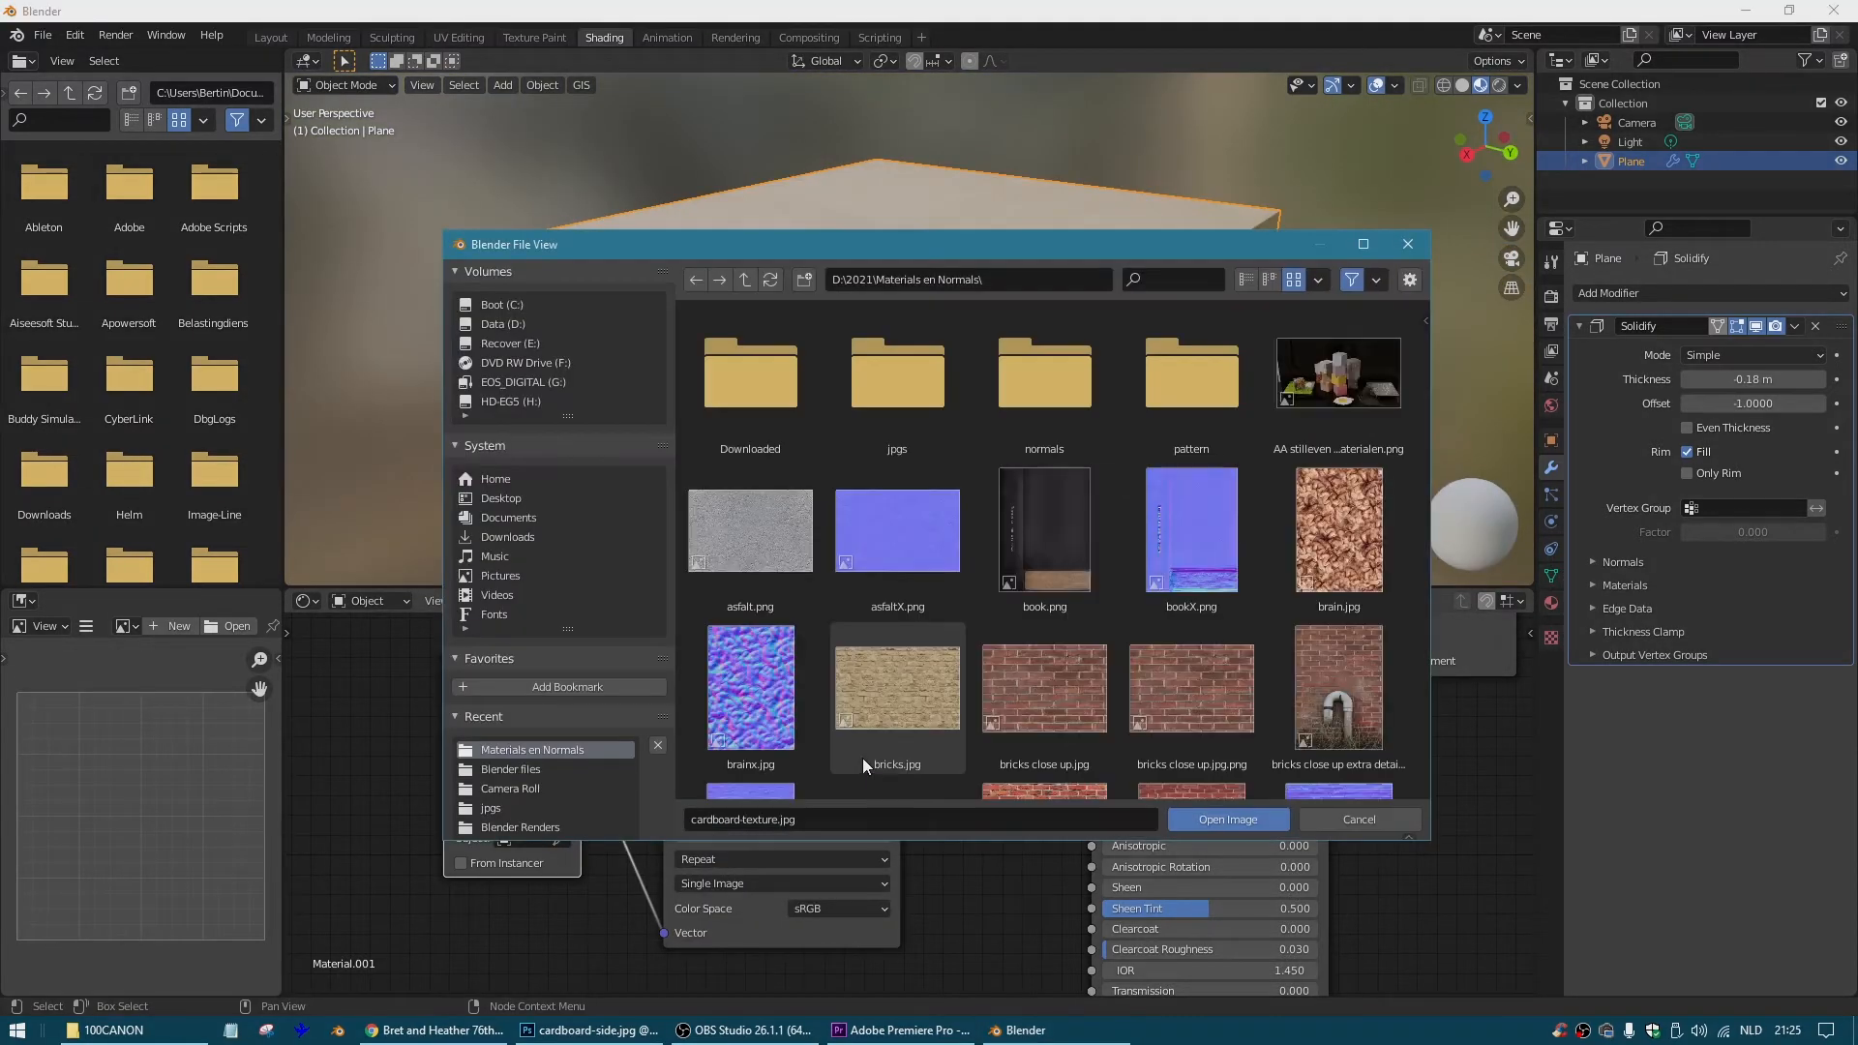
pyautogui.click(1227, 819)
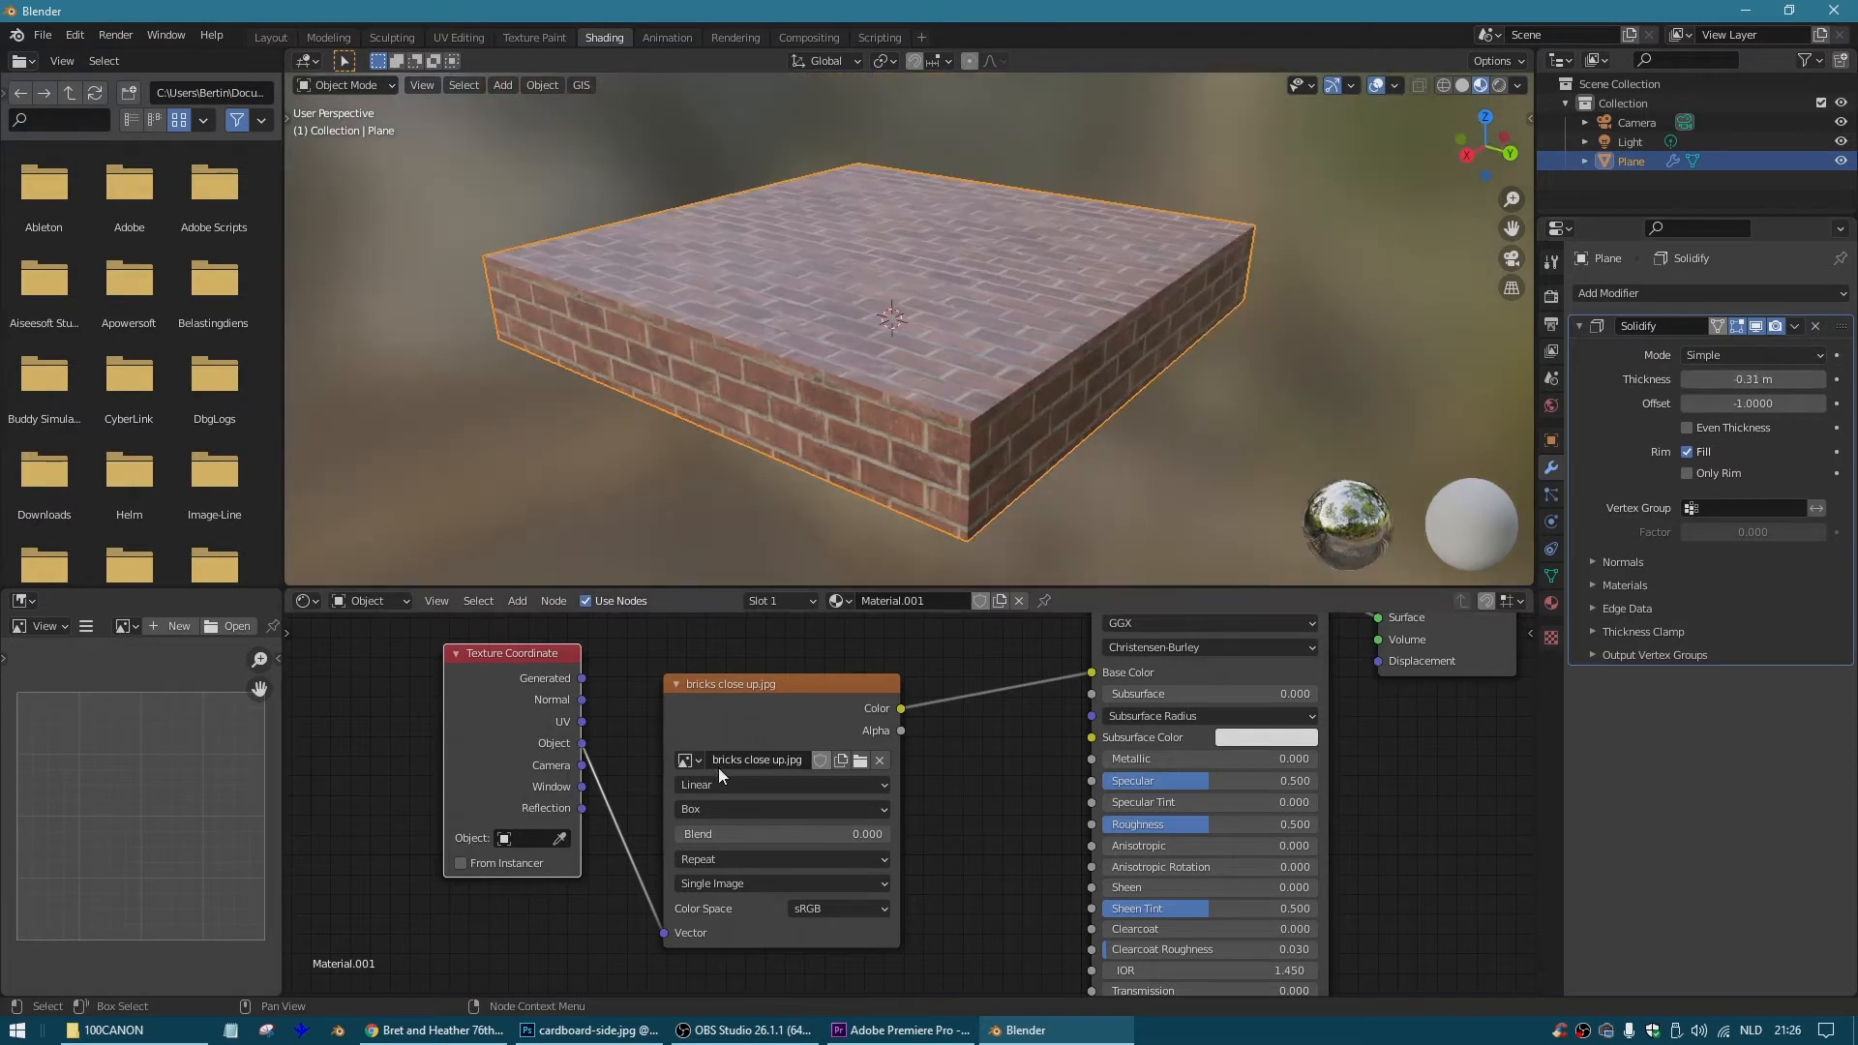
pyautogui.click(686, 758)
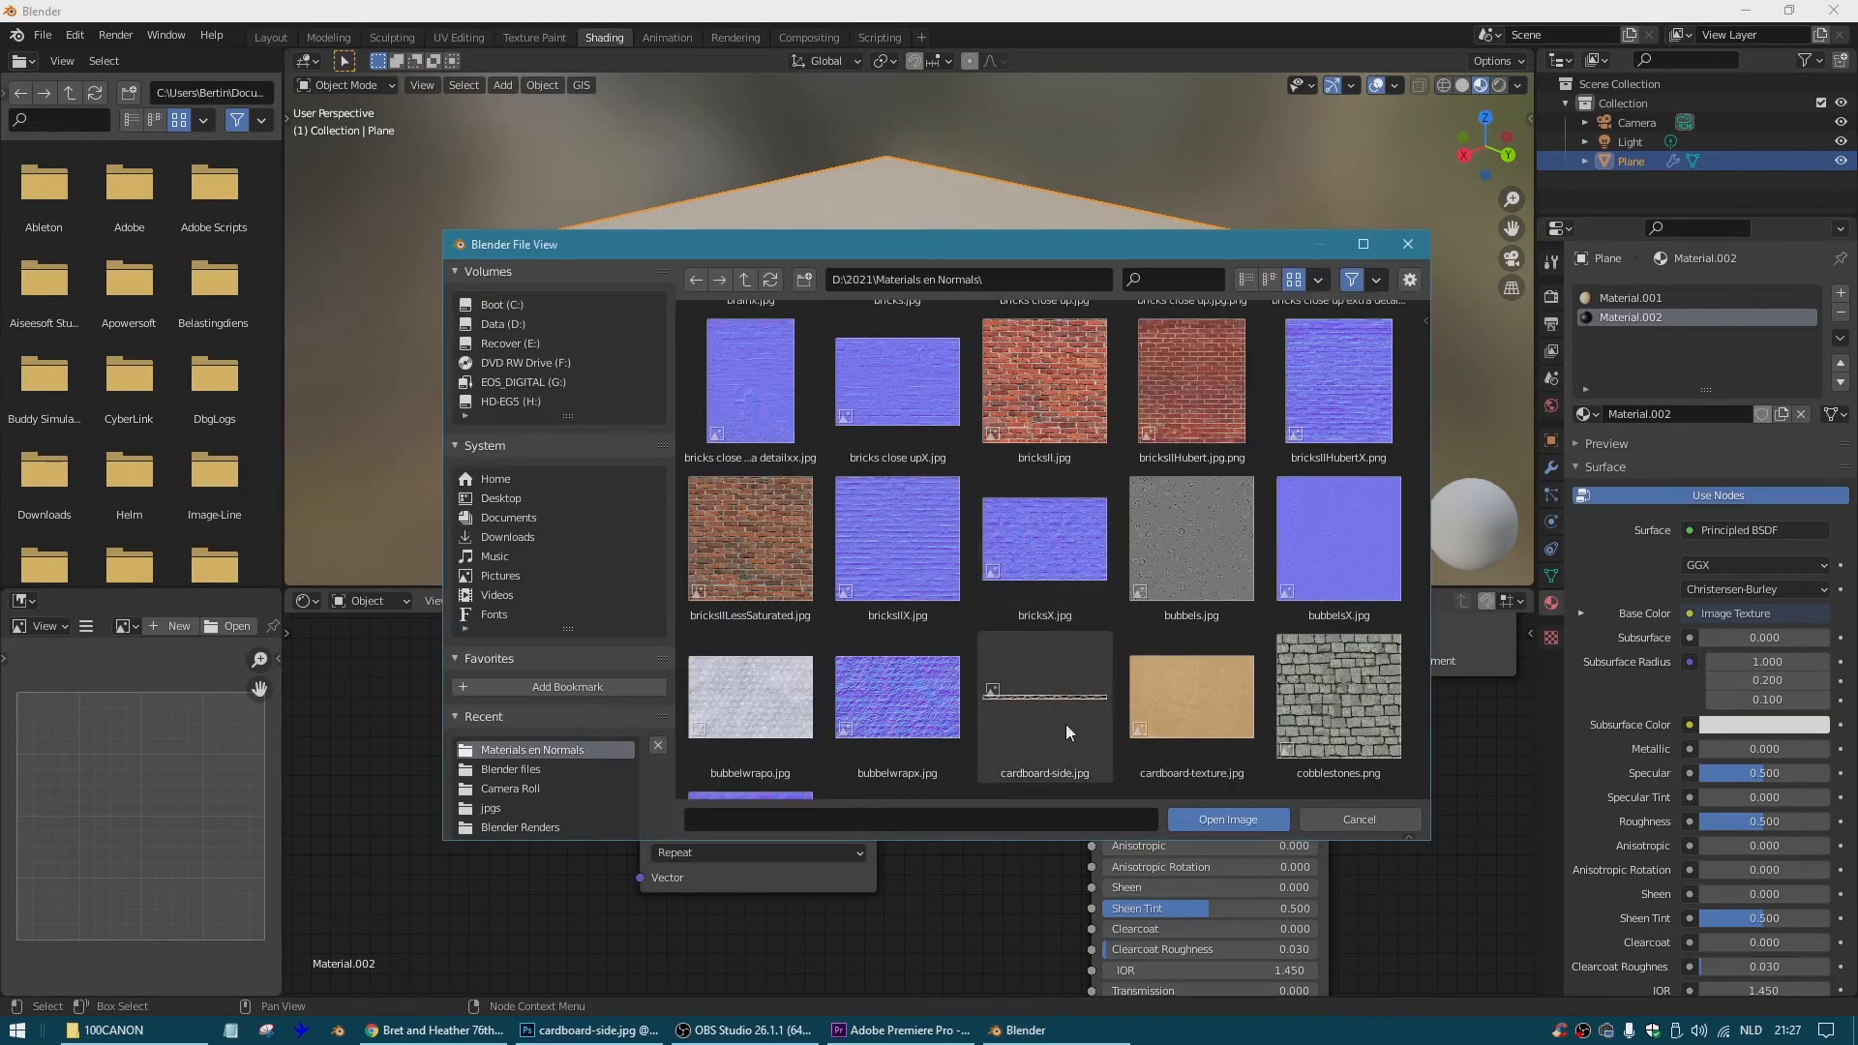
# Use cardboard-side.jpg as the base colour image of the slab's second material.
pyautogui.click(1227, 819)
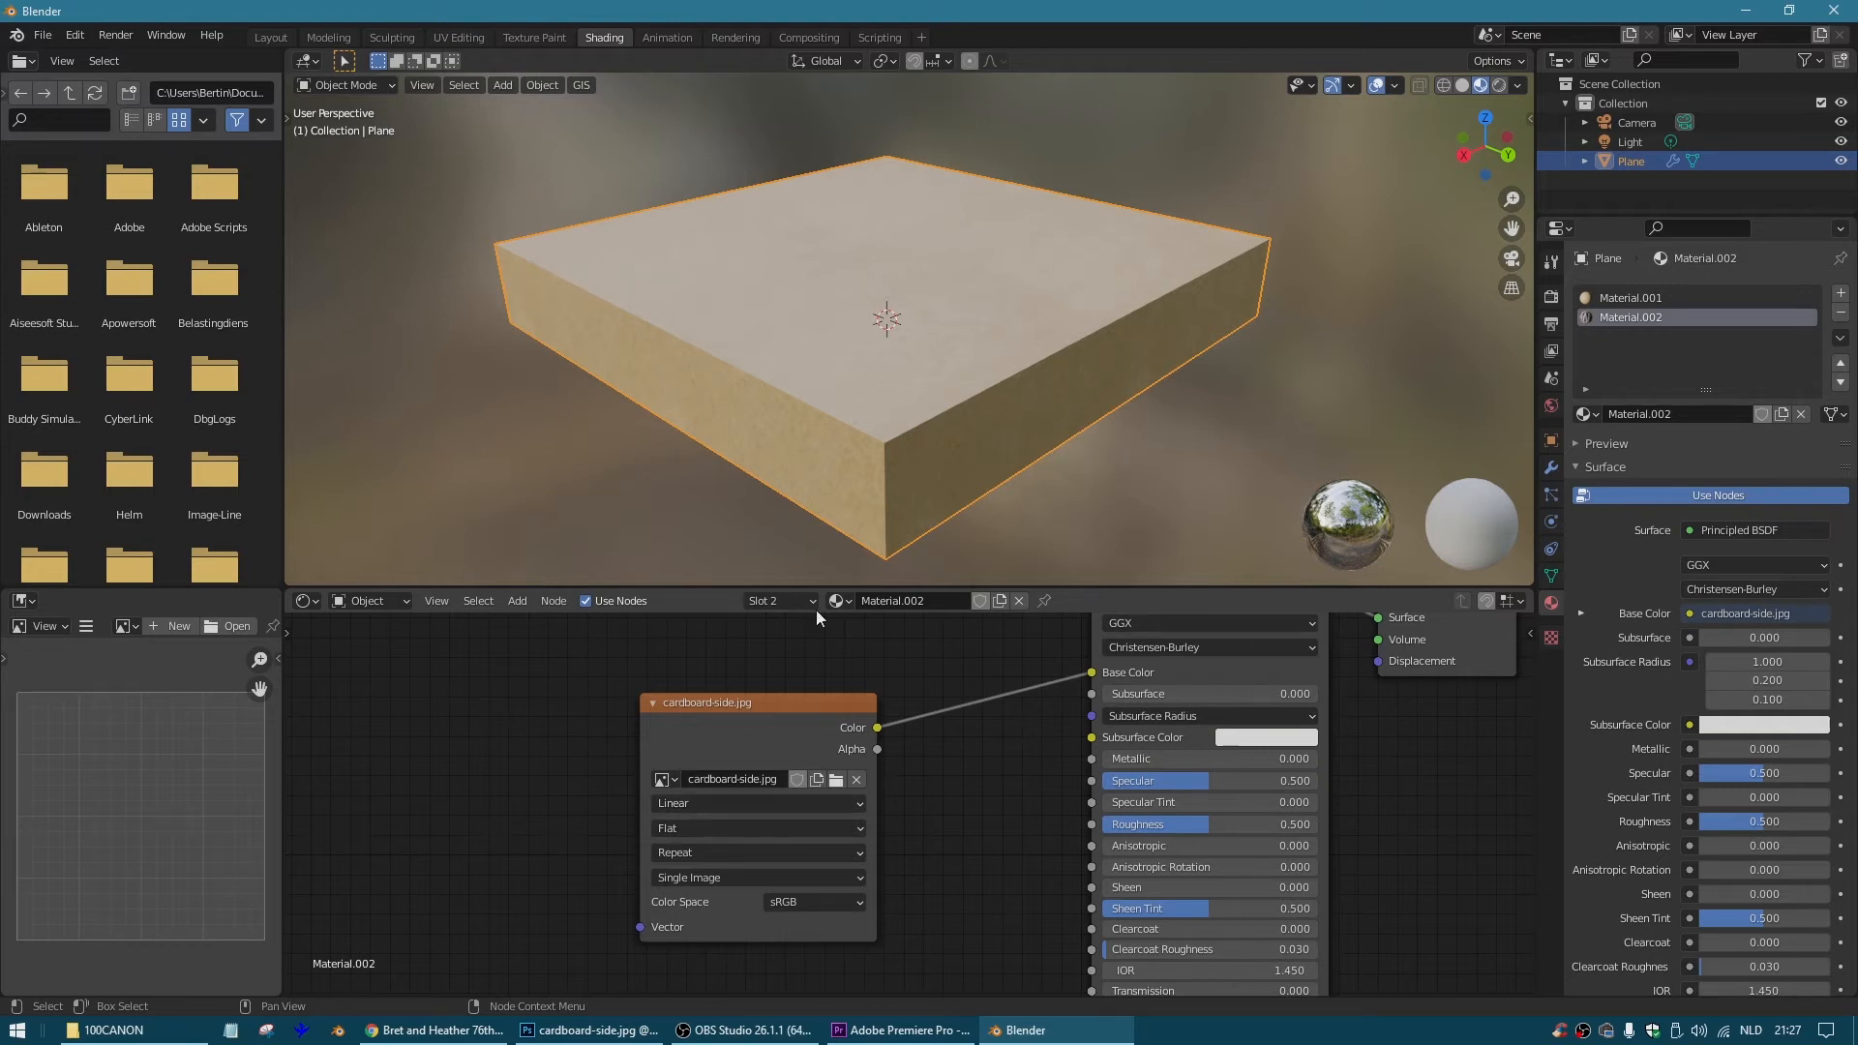
pyautogui.click(517, 600)
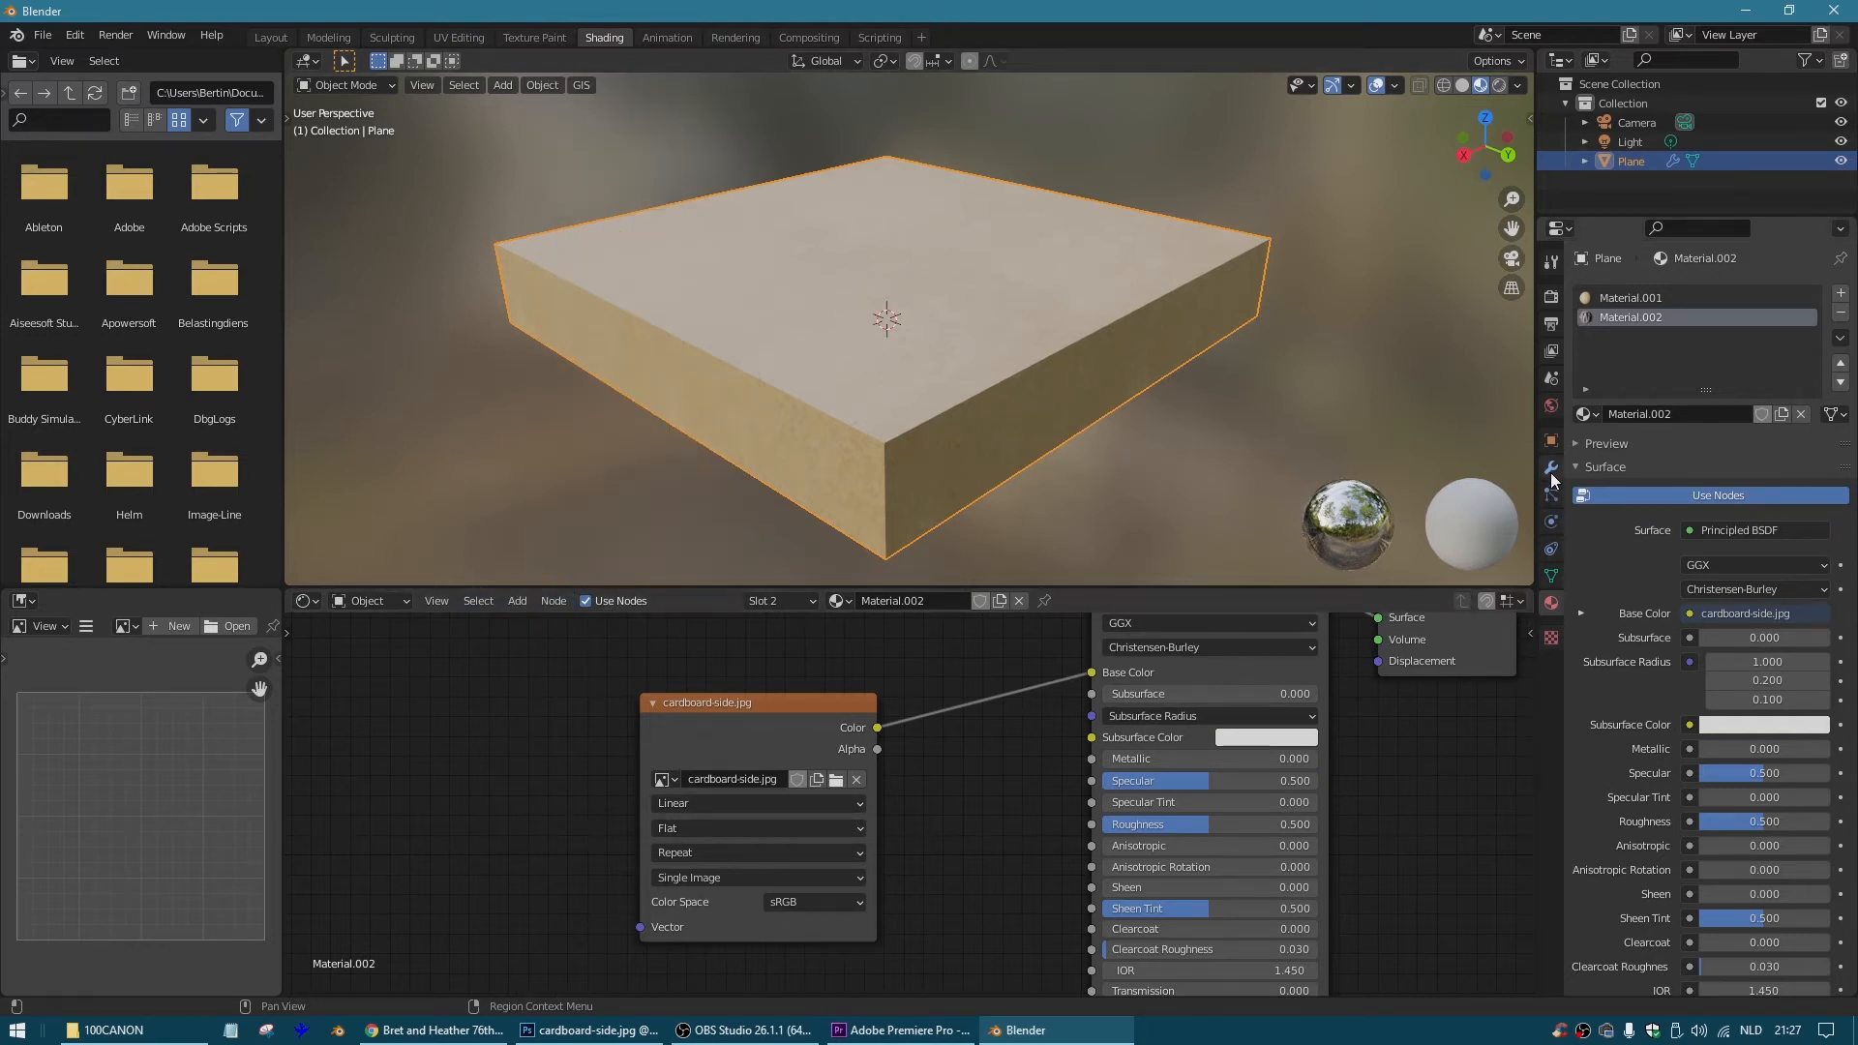
# Set the Solidify modifier's Rim material to 1 so edges use cardboard-side.
pyautogui.click(1551, 466)
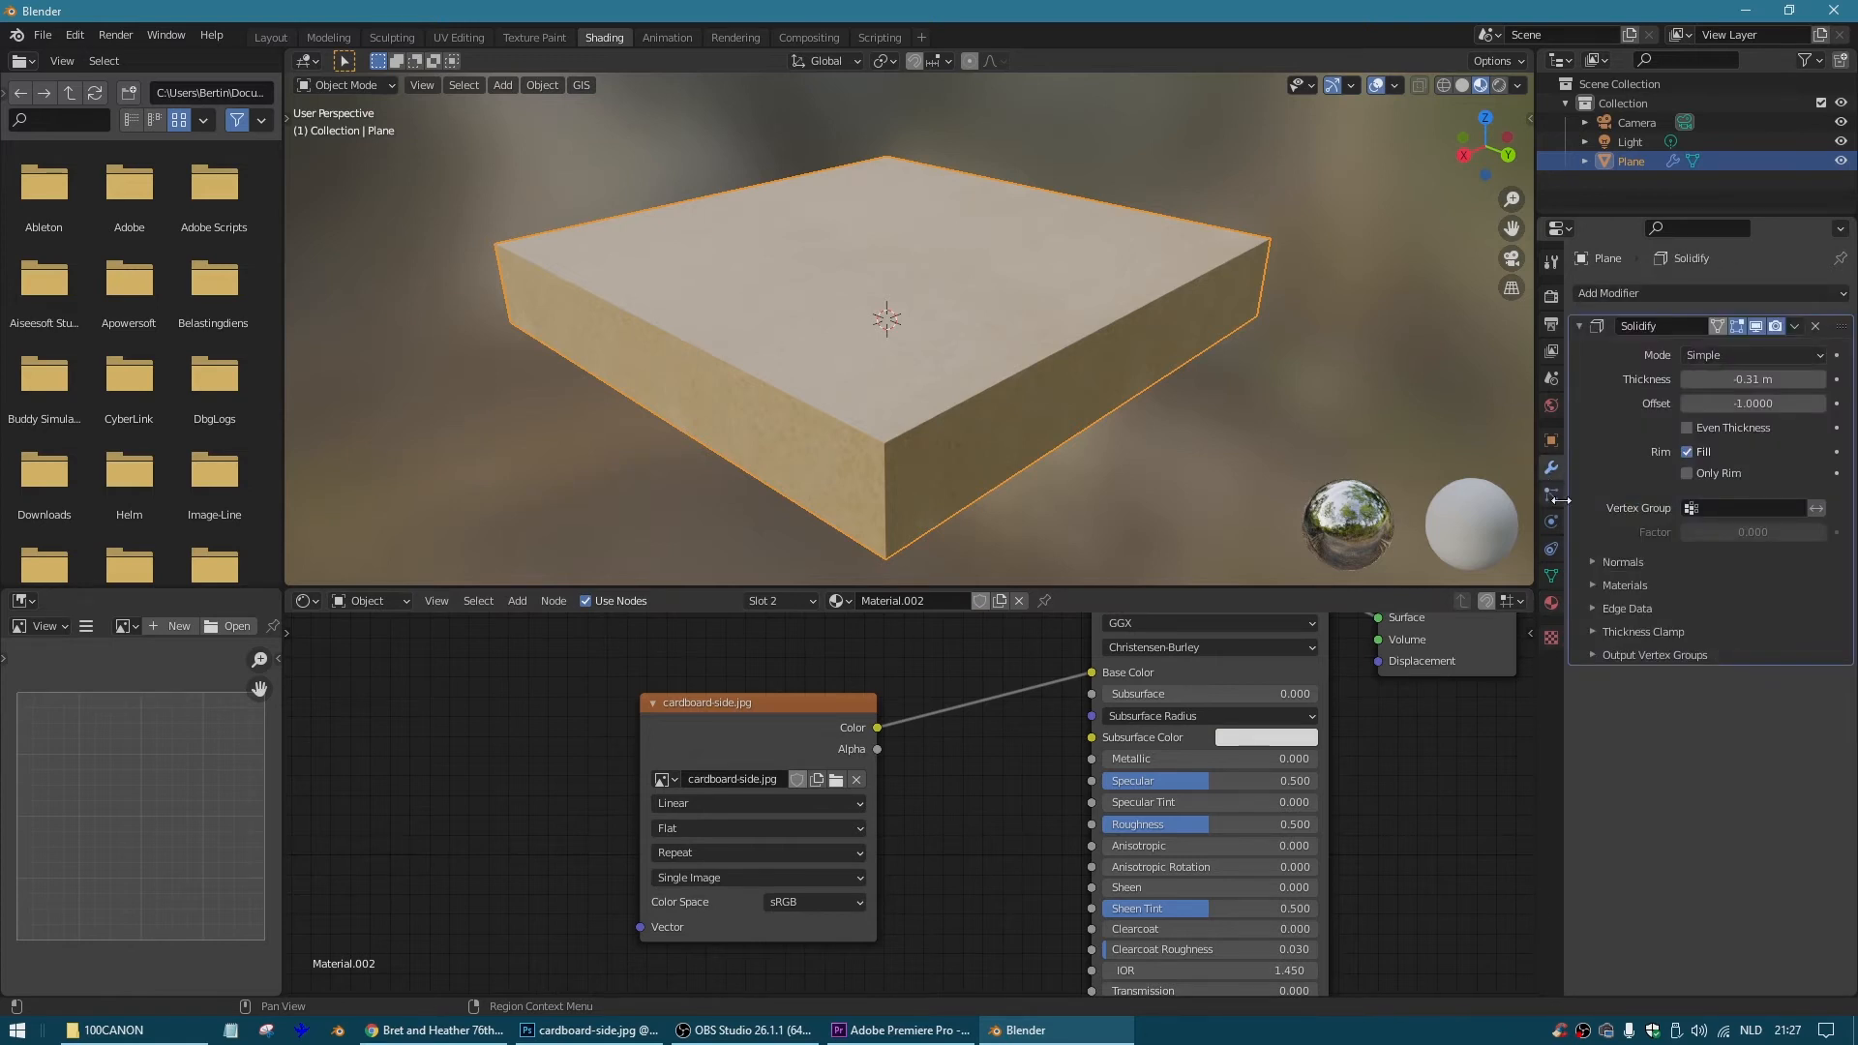
pyautogui.click(1626, 584)
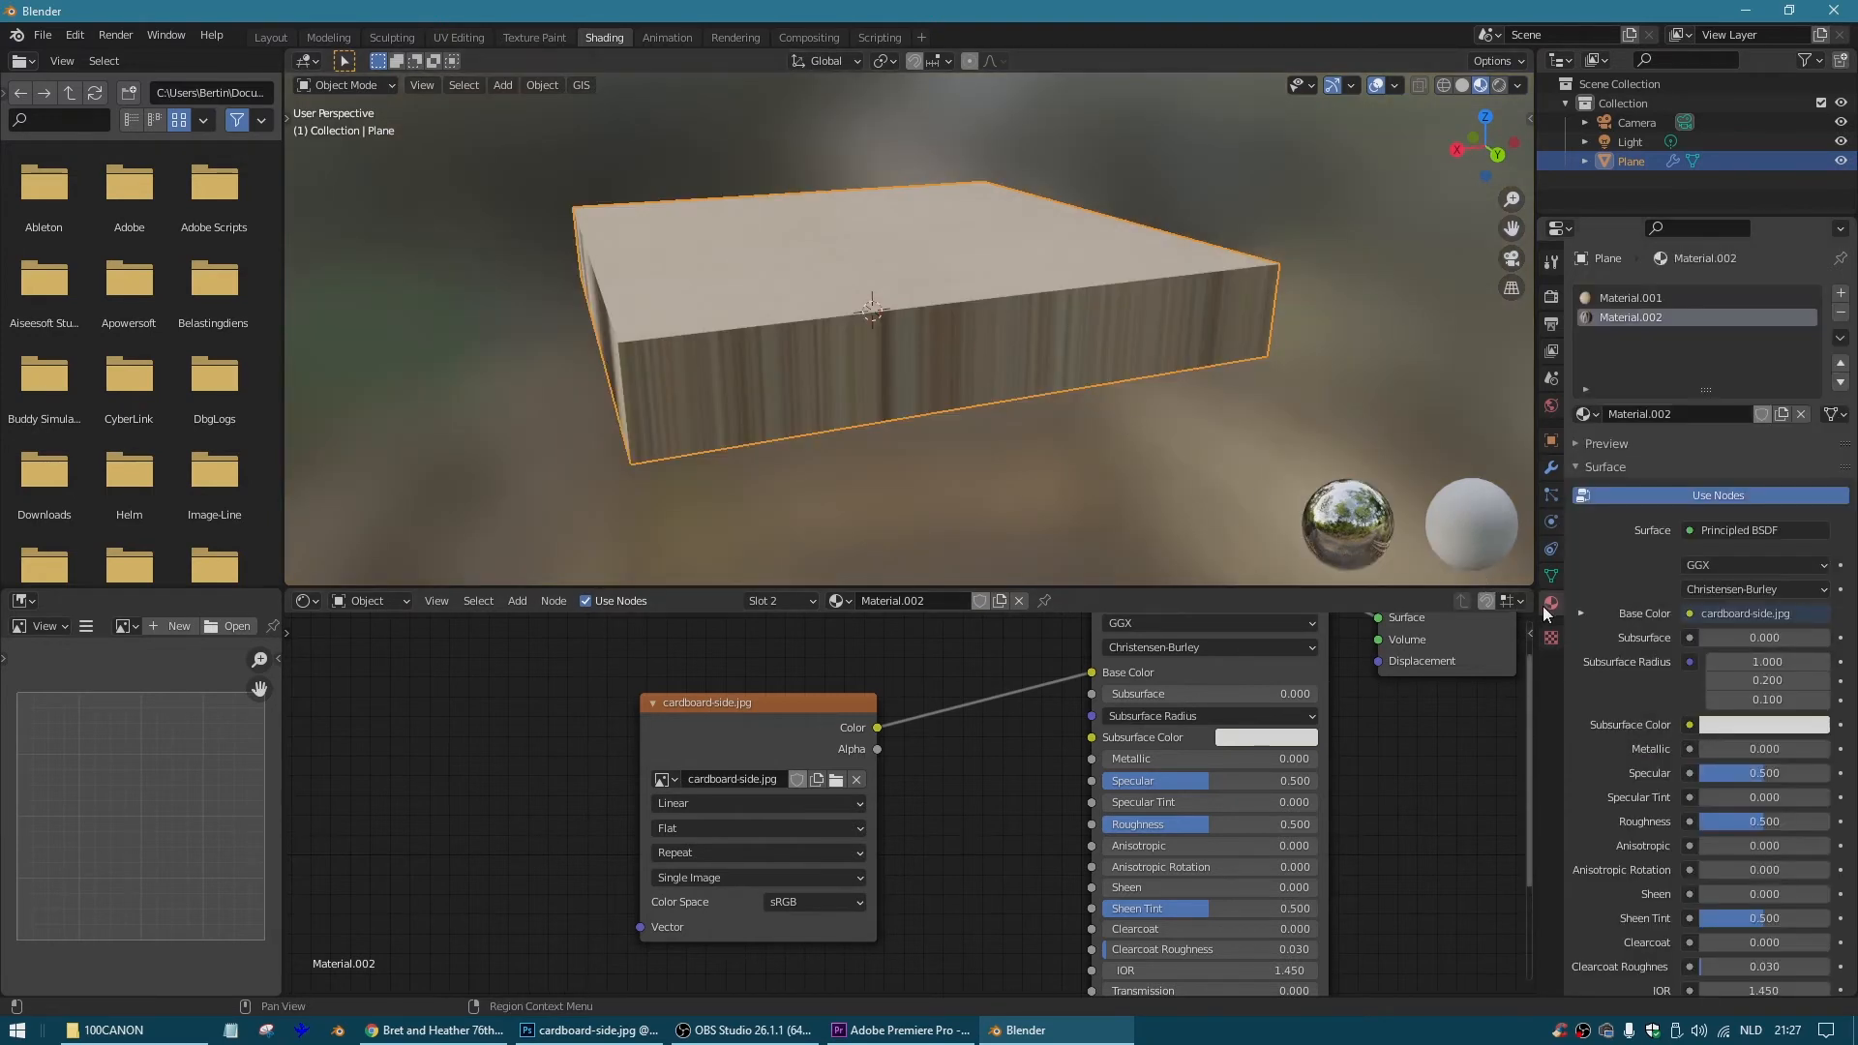
pyautogui.moveTo(871, 308); pyautogui.dragTo(917, 331)
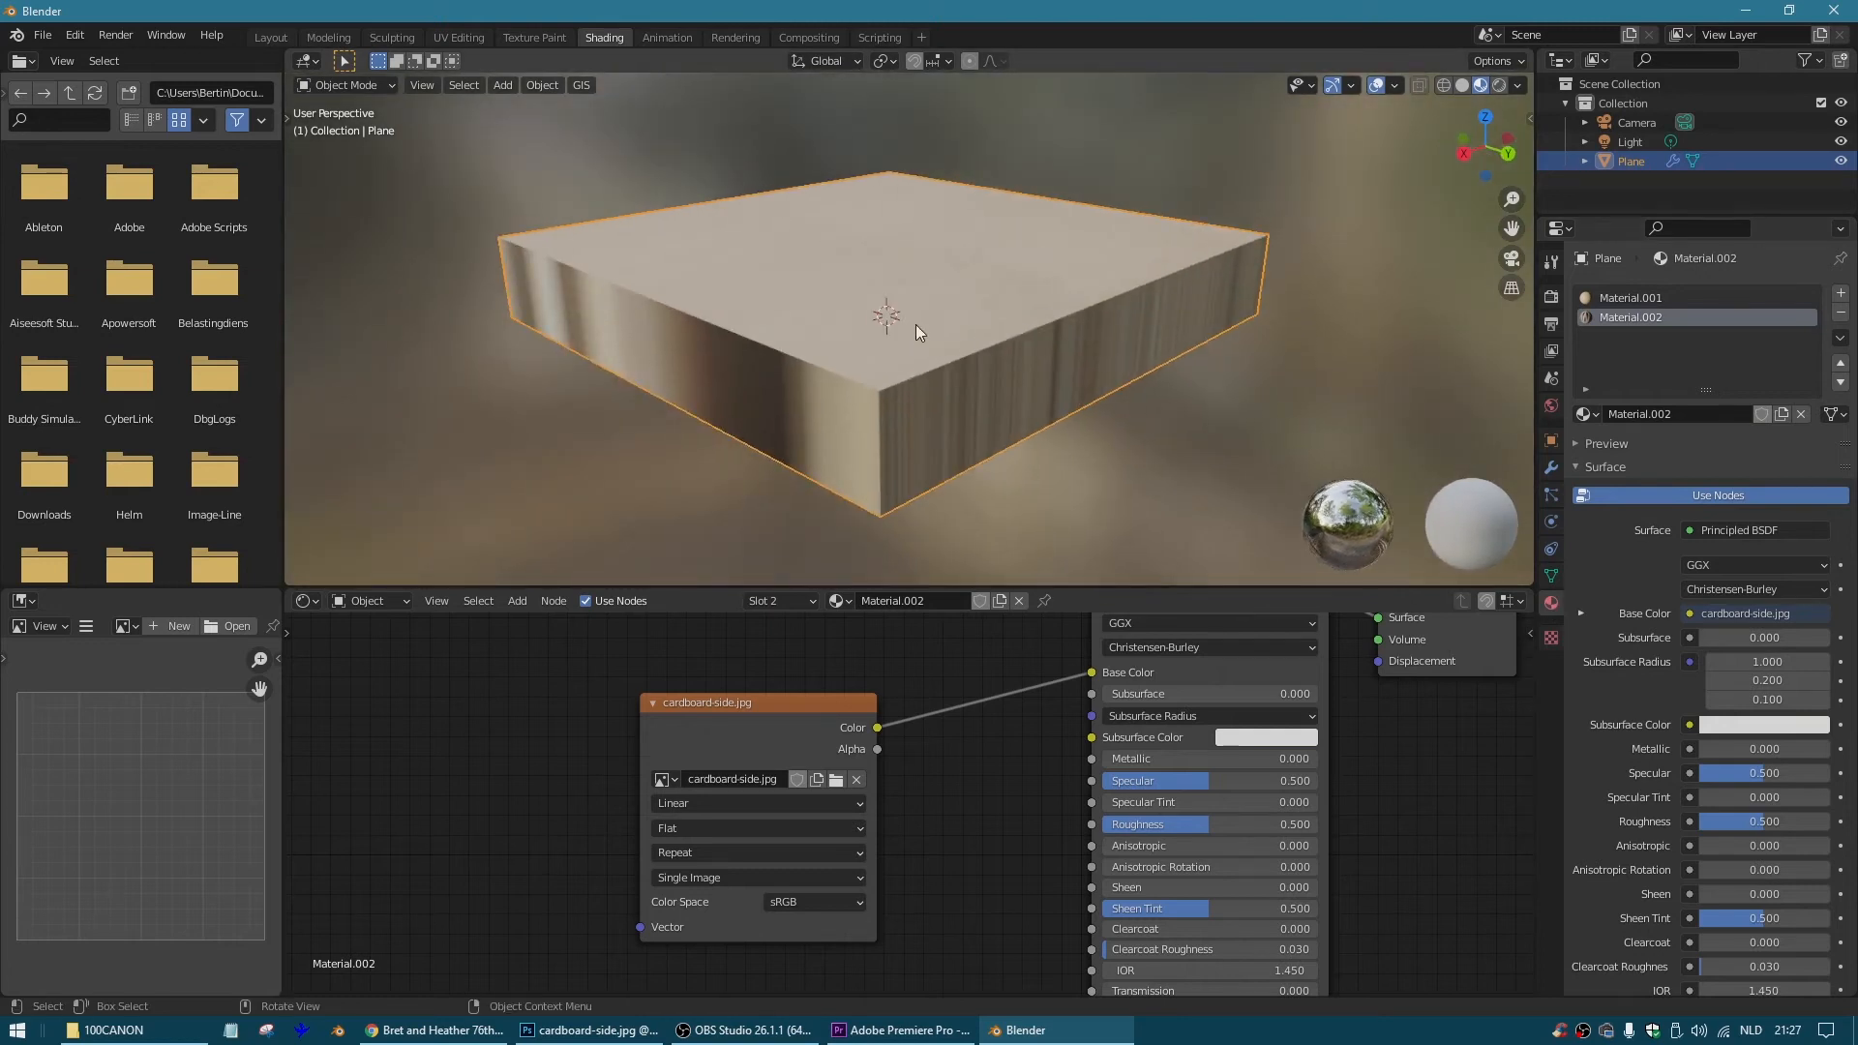
# Add Texture Coordinate and Mapping nodes with Box projection and Z scale 12.7, then enter Edit Mode.
pyautogui.click(517, 600)
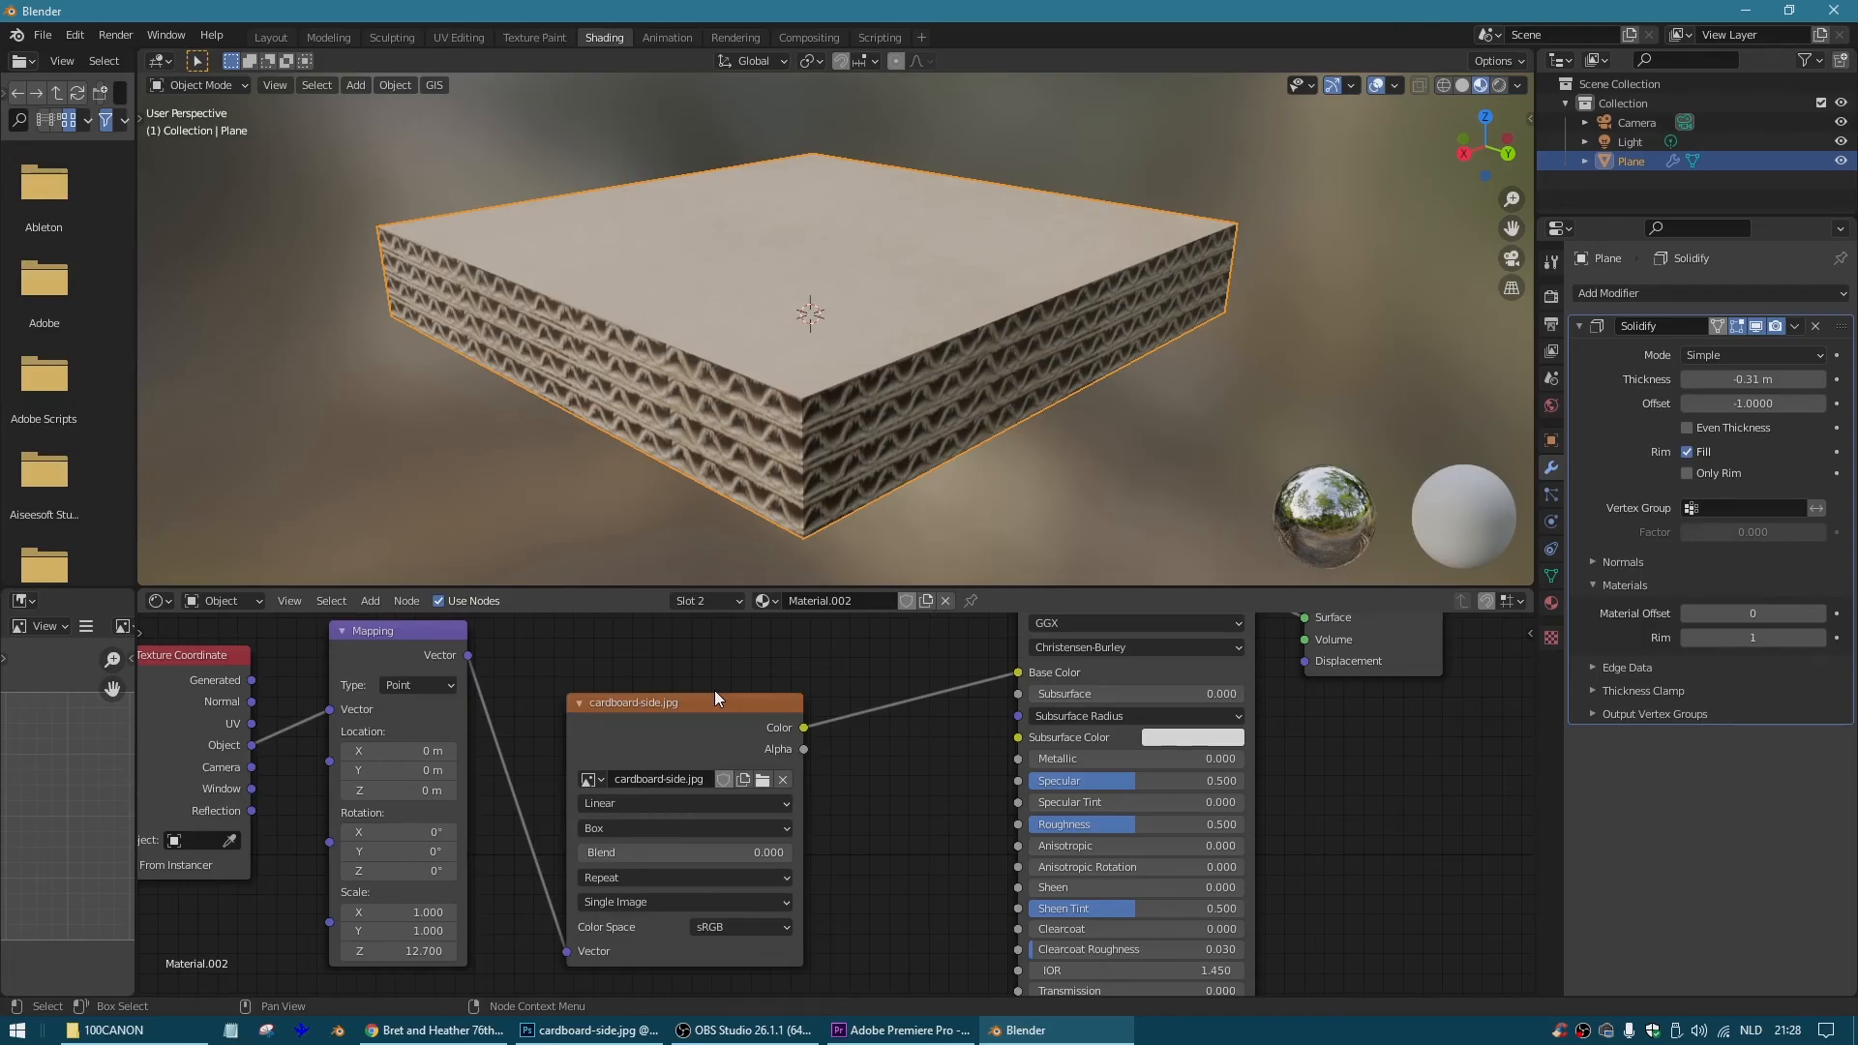
pyautogui.press('Tab')
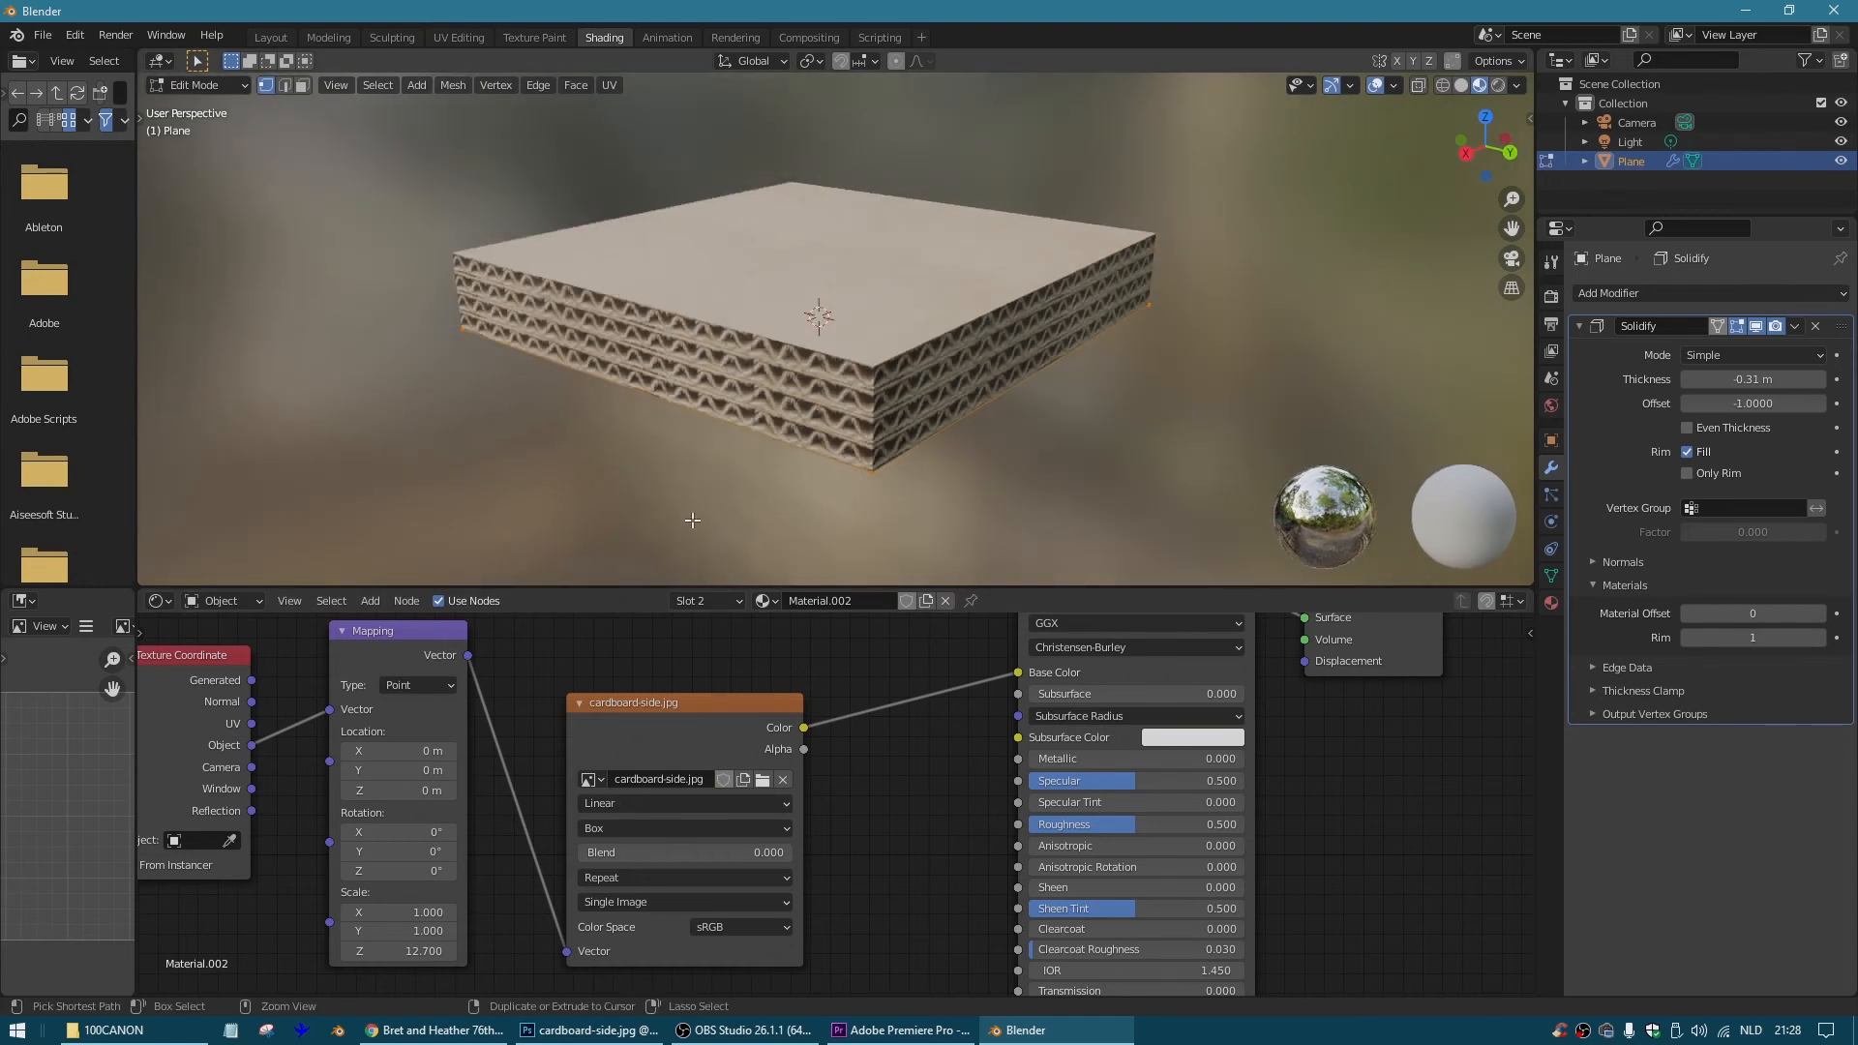